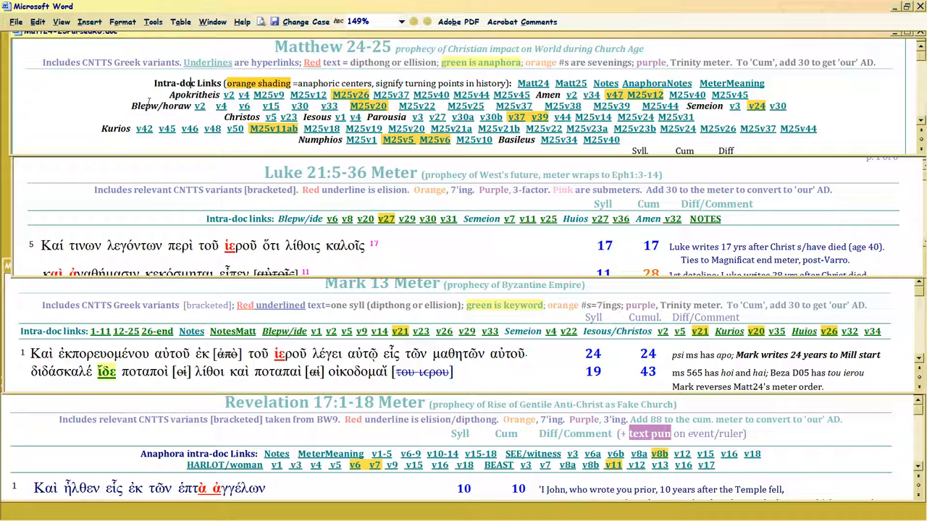
mouse_move(324, 49)
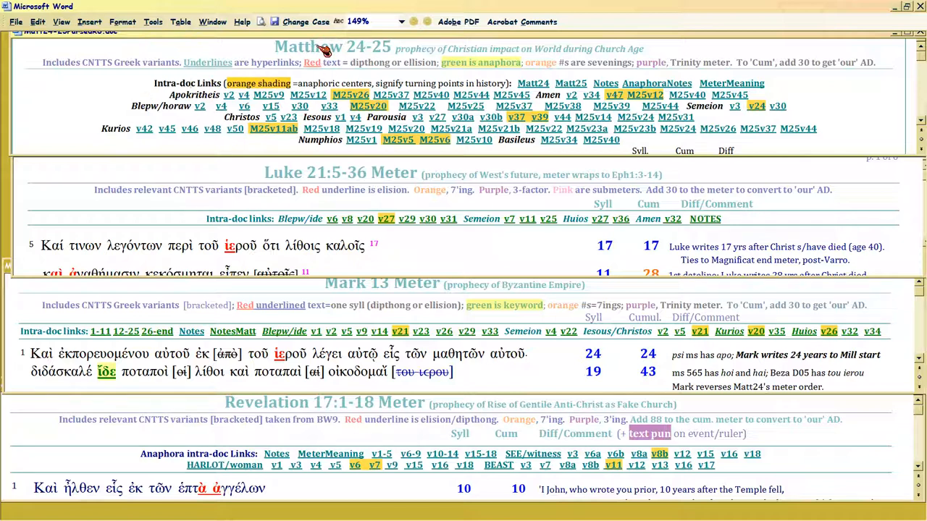
mouse_move(345, 186)
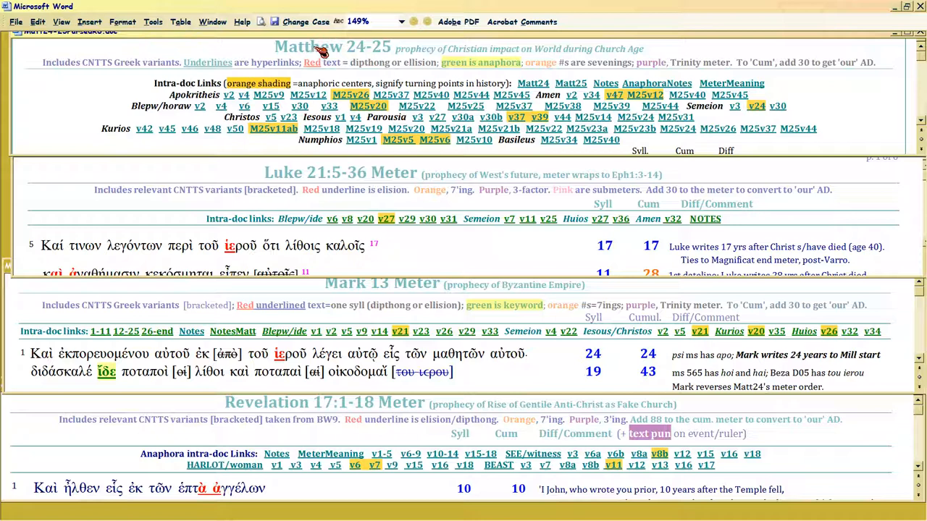
mouse_move(384, 52)
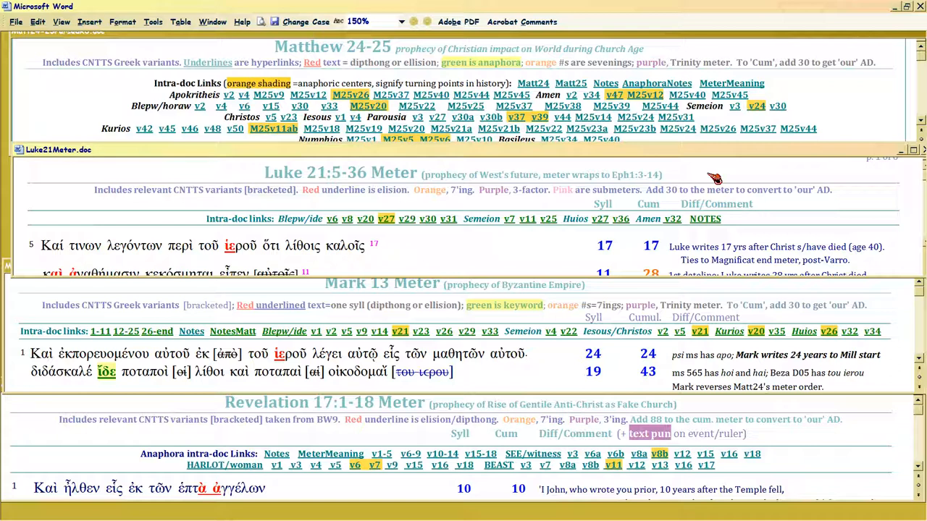
left_click(419, 245)
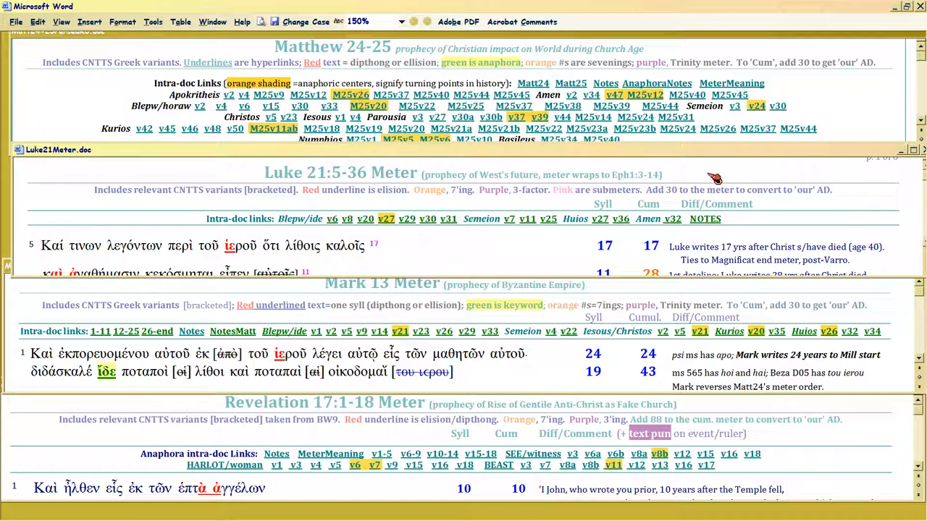
left_click(418, 245)
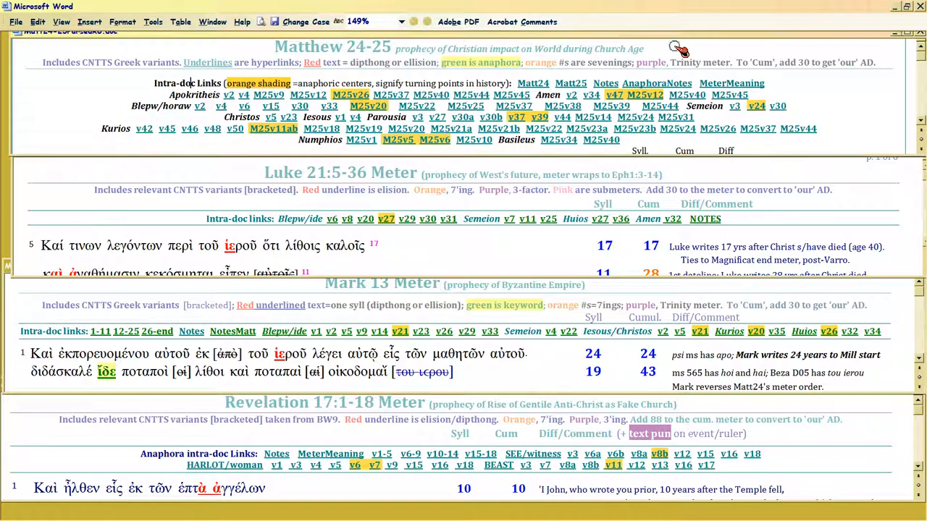
mouse_move(731, 181)
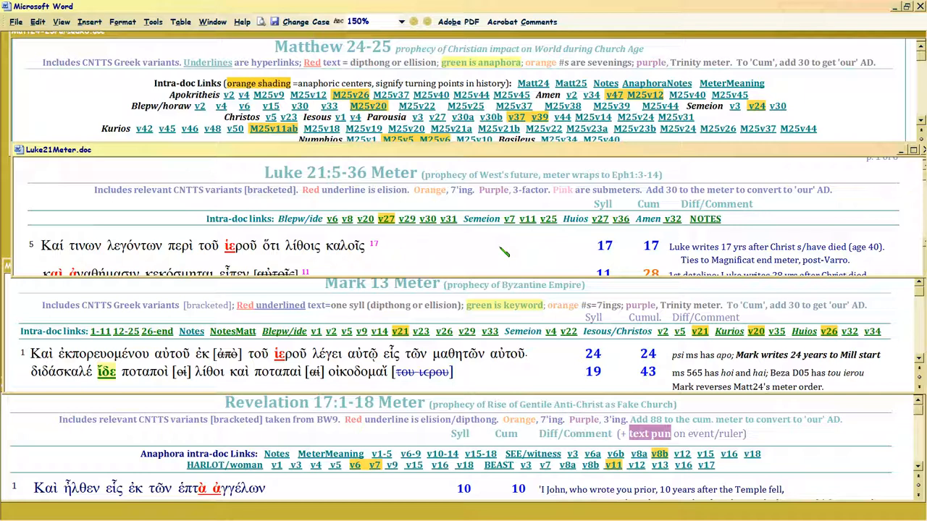
left_click(419, 245)
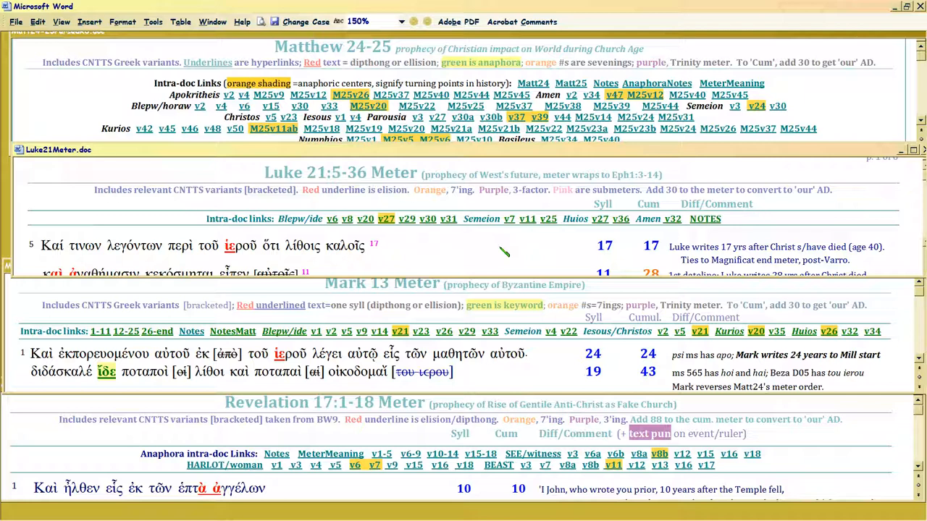
left_click(418, 245)
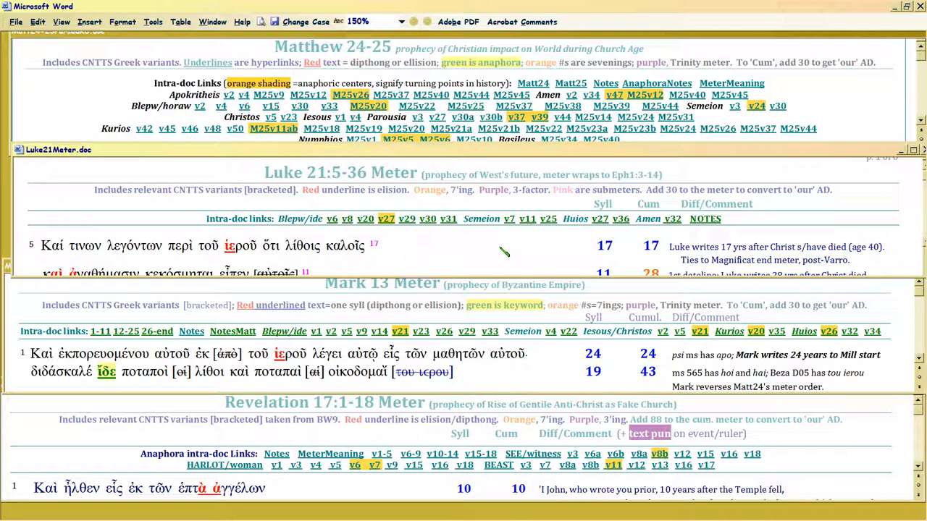
left_click(418, 245)
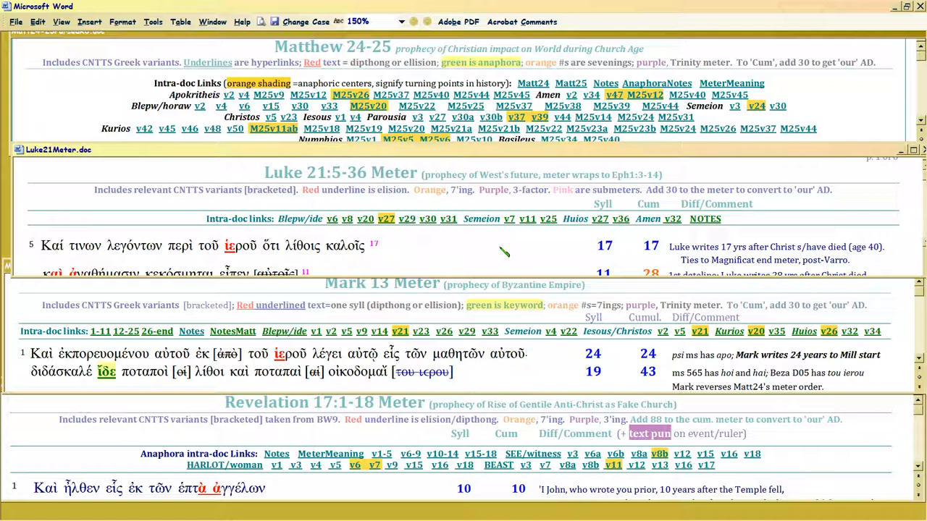
left_click(418, 244)
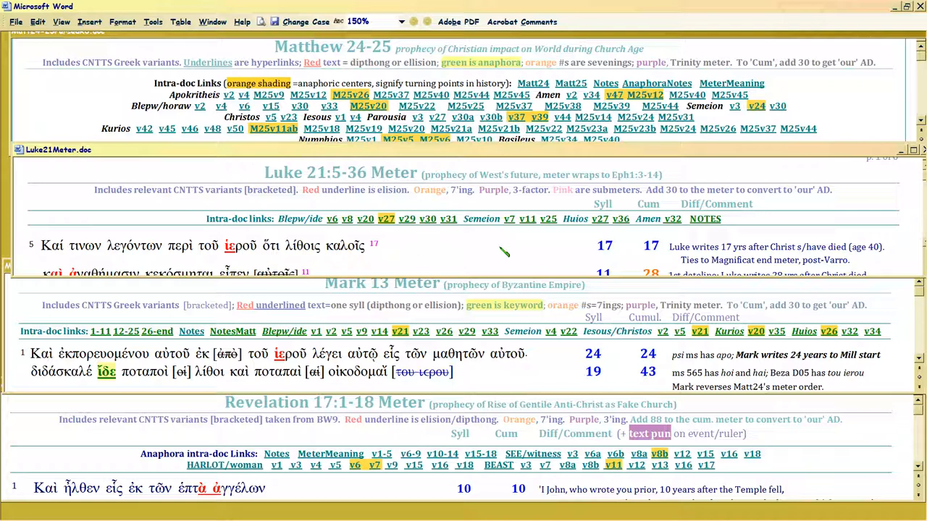
left_click(419, 244)
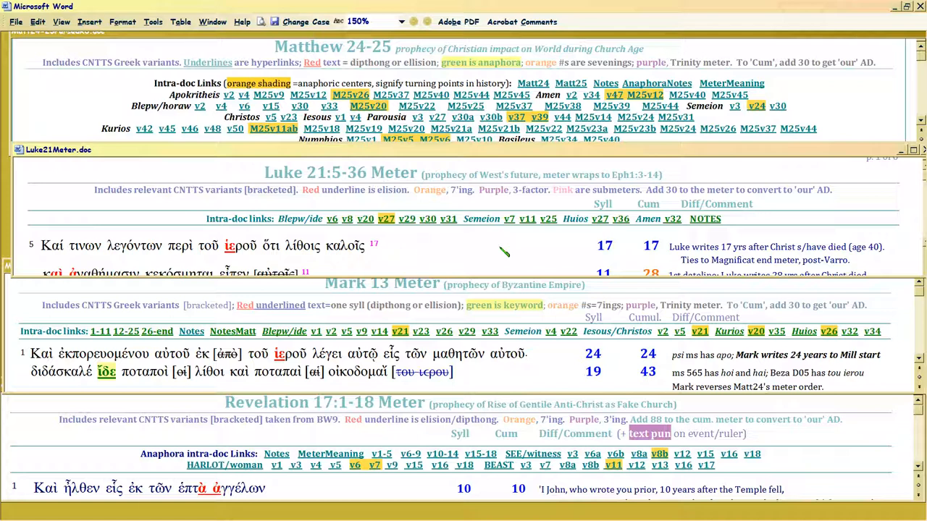
left_click(420, 246)
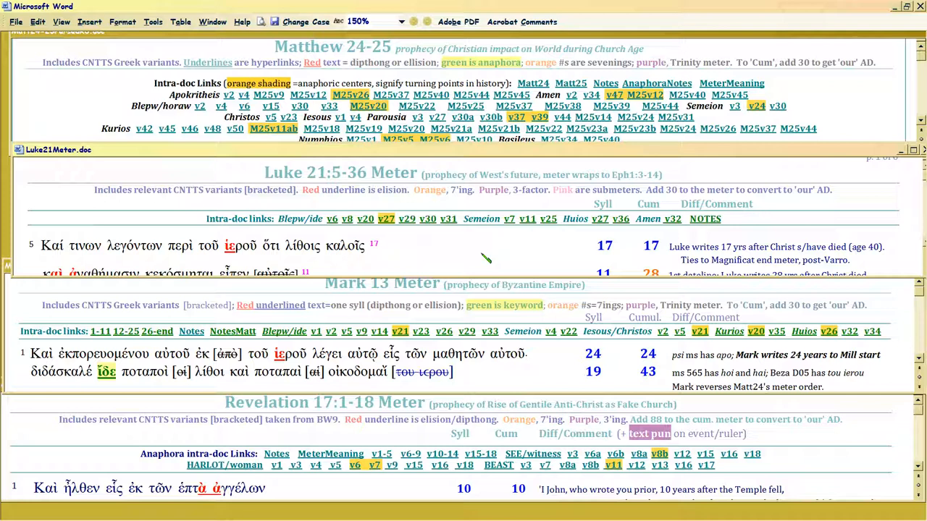
Step: Activate the Mark13MeterR.doc tiled window so its title bar shows in front
left_click(420, 245)
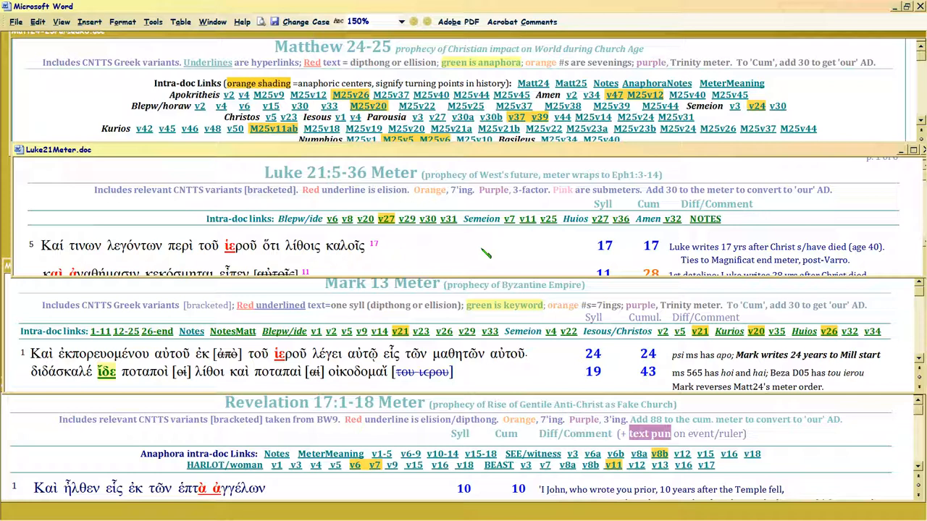
left_click(418, 245)
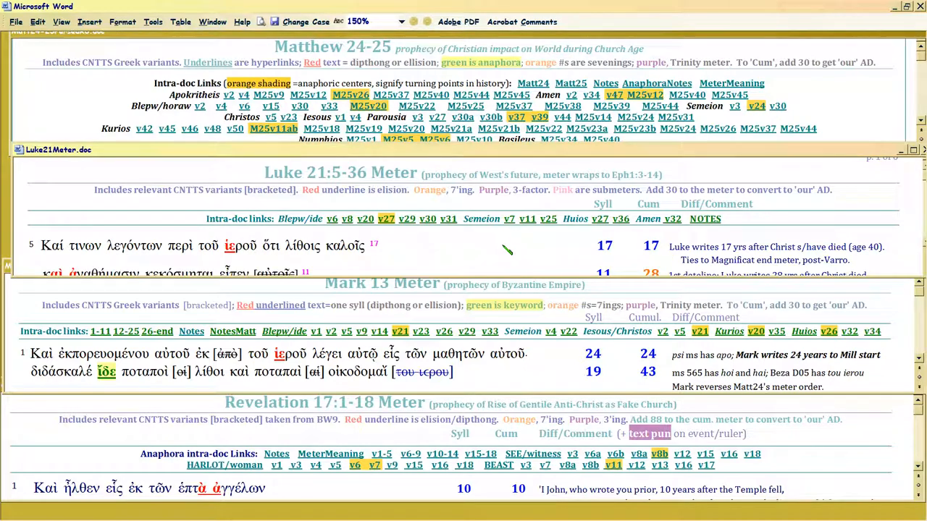
left_click(419, 245)
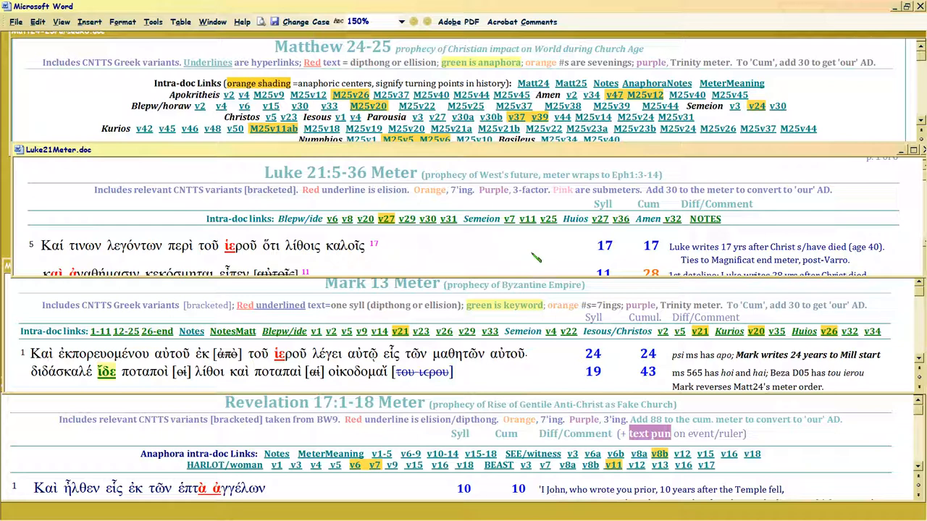
mouse_move(547, 372)
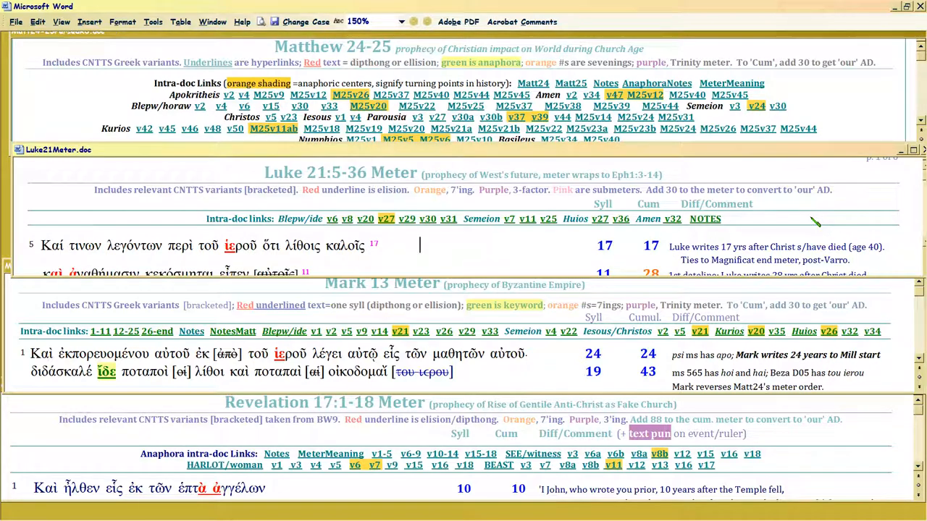
mouse_move(780, 239)
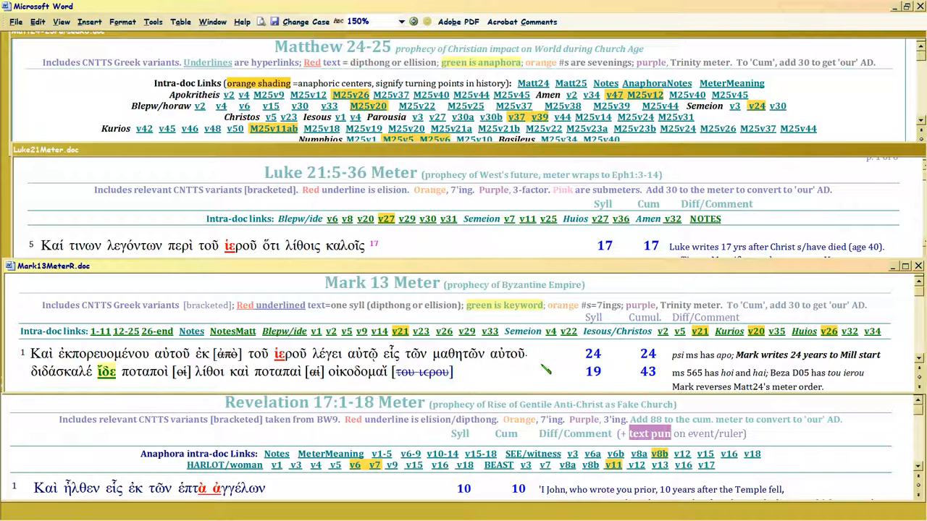
left_click(541, 353)
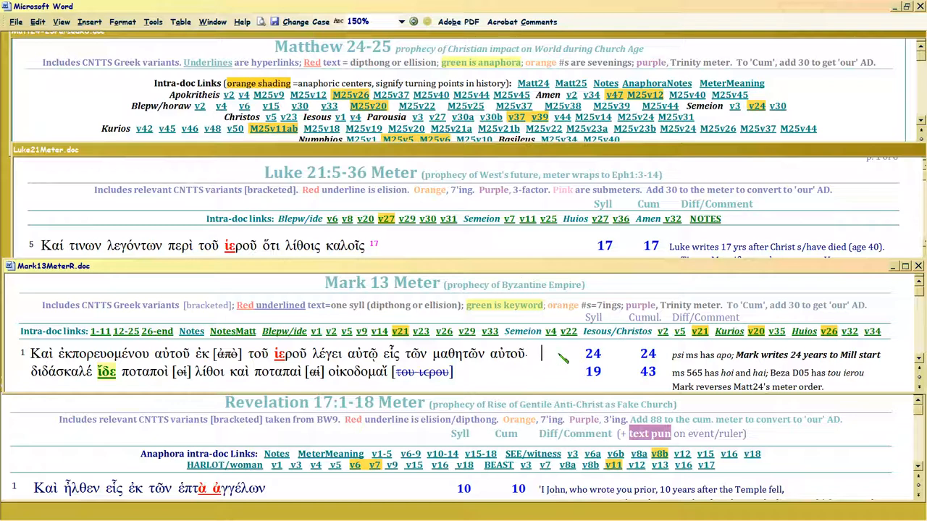
mouse_move(570, 354)
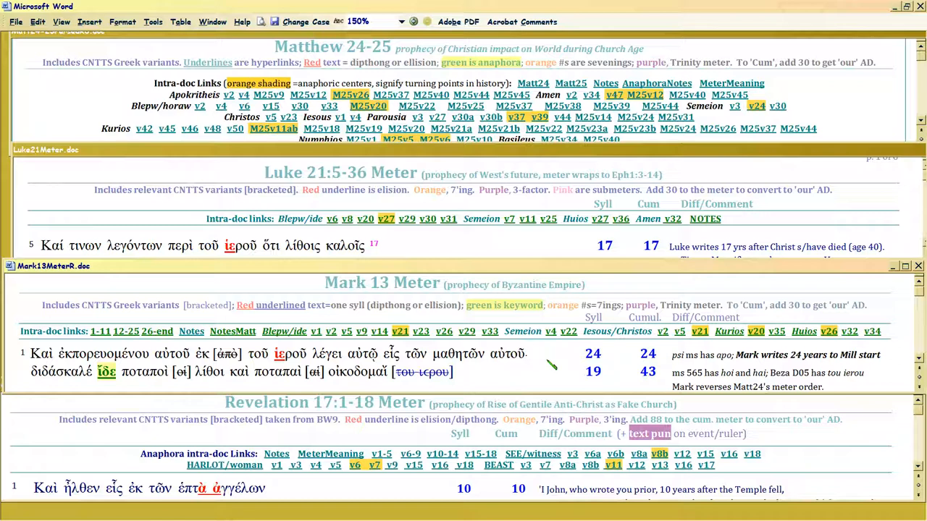
left_click(530, 353)
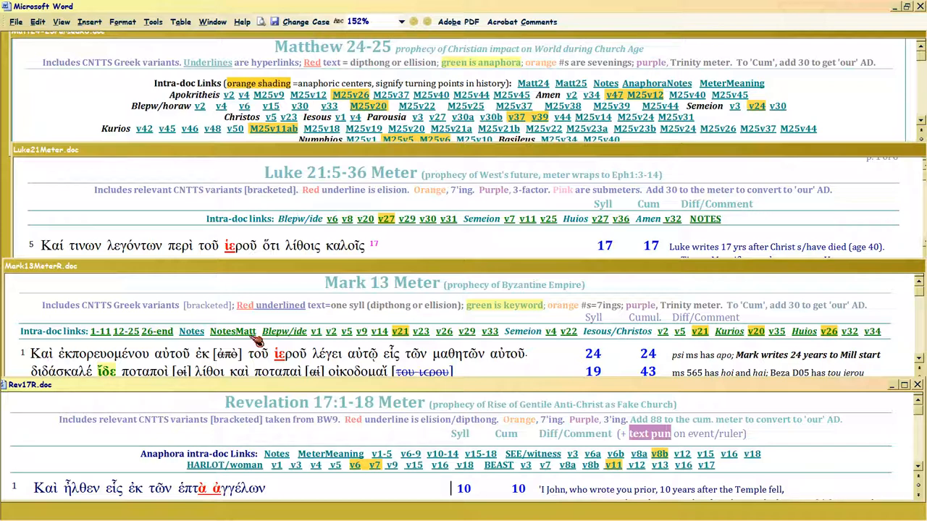
mouse_move(301, 412)
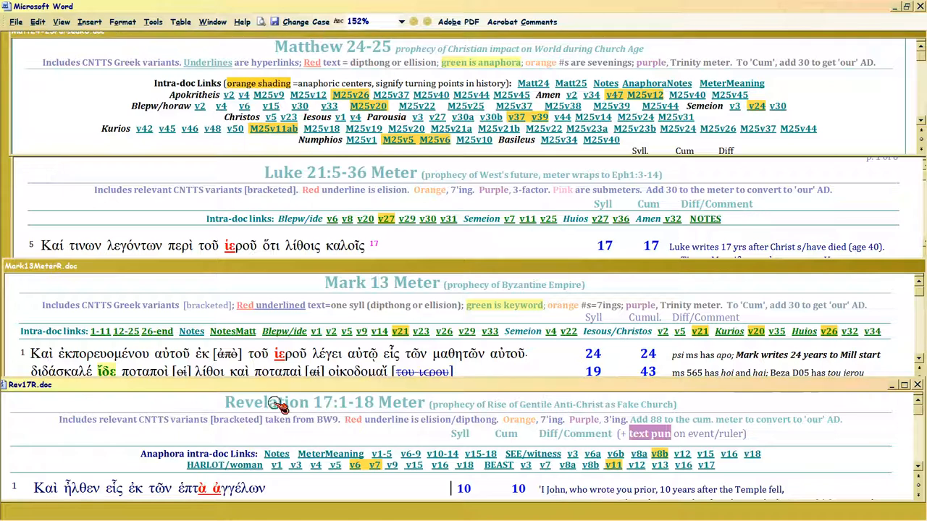
mouse_move(296, 437)
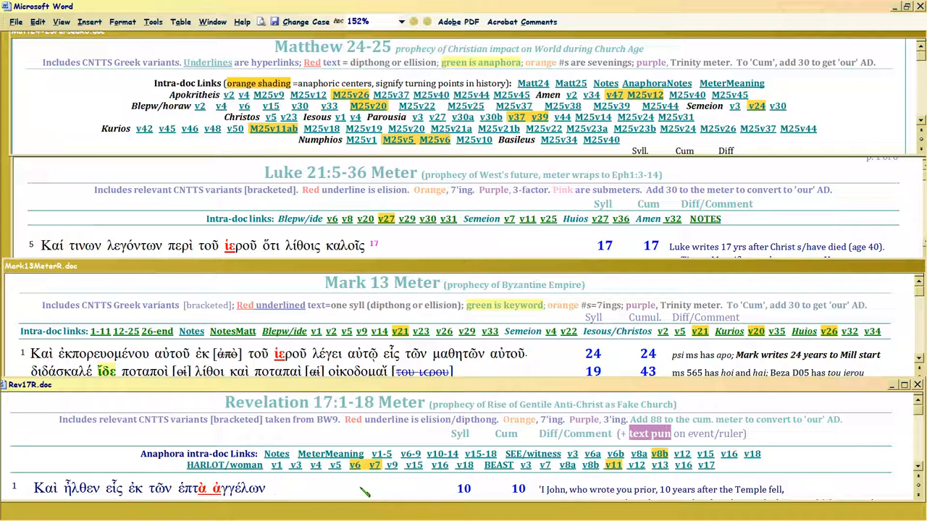
Step: Activate the Rev17R.doc tiled window so its title bar shows in front
left_click(274, 488)
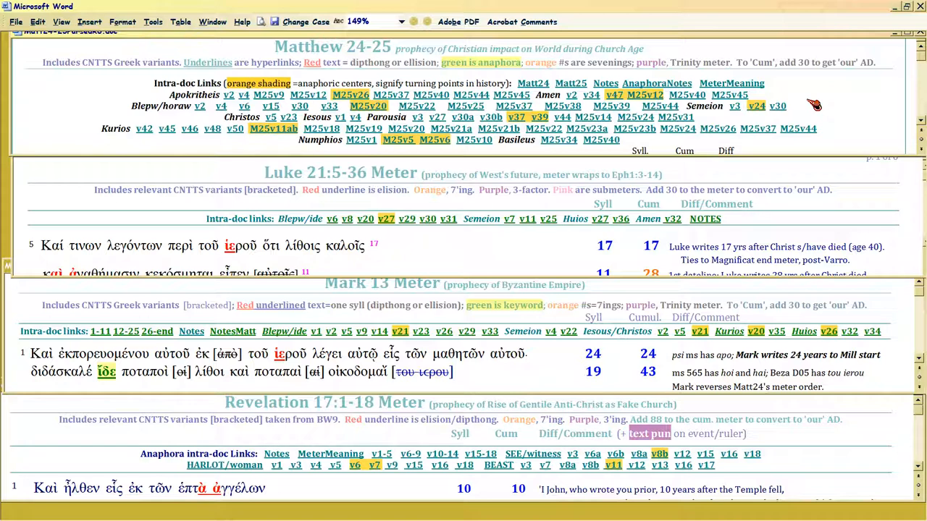
mouse_move(423, 252)
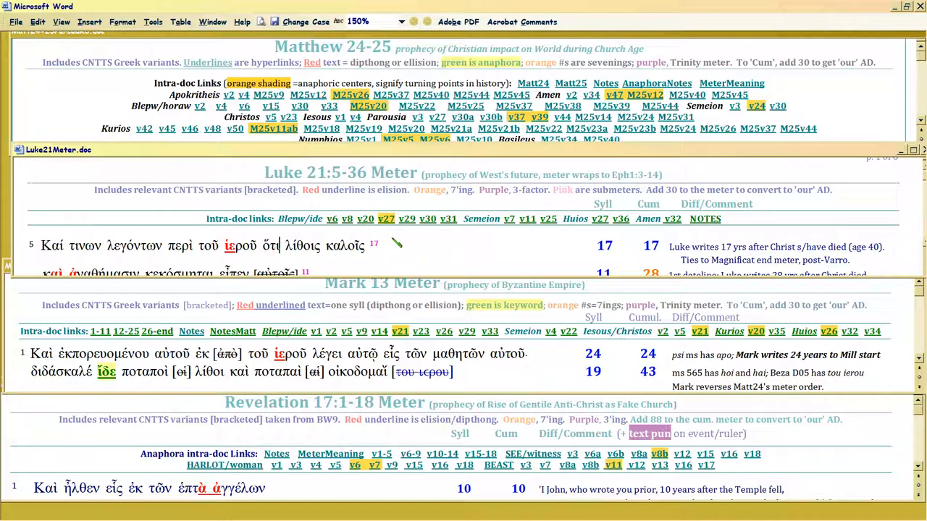
mouse_move(585, 241)
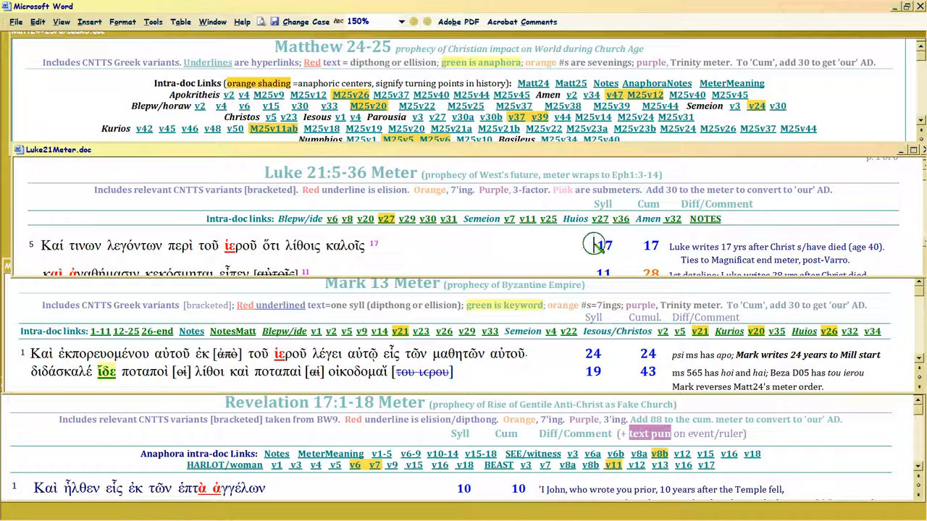
mouse_move(391, 252)
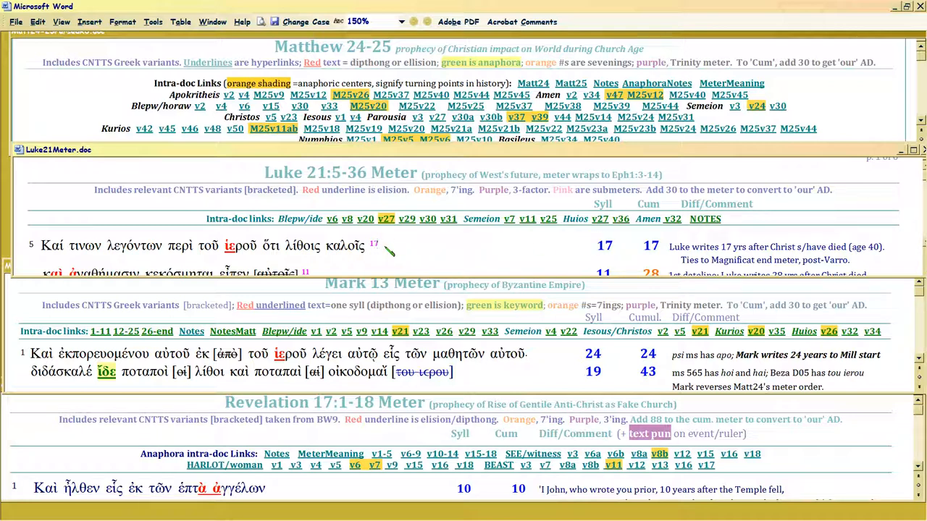
mouse_move(474, 252)
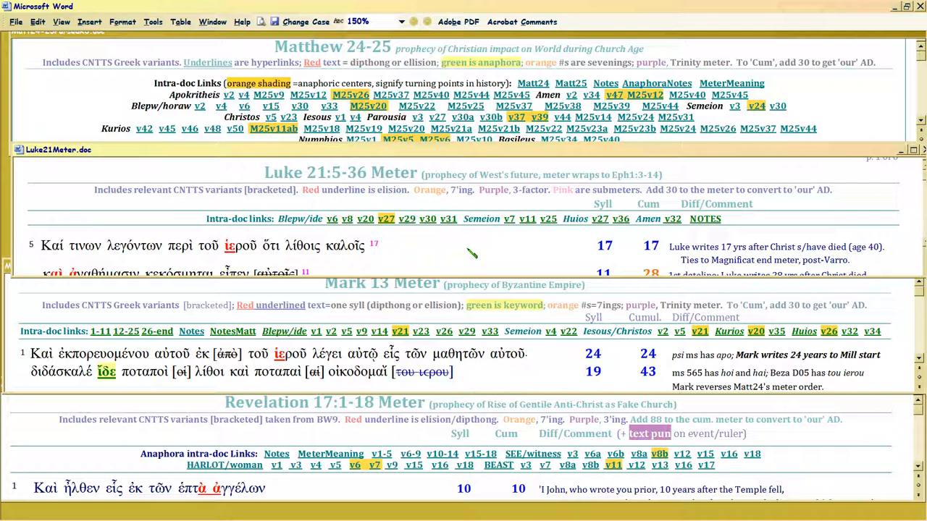
mouse_move(585, 252)
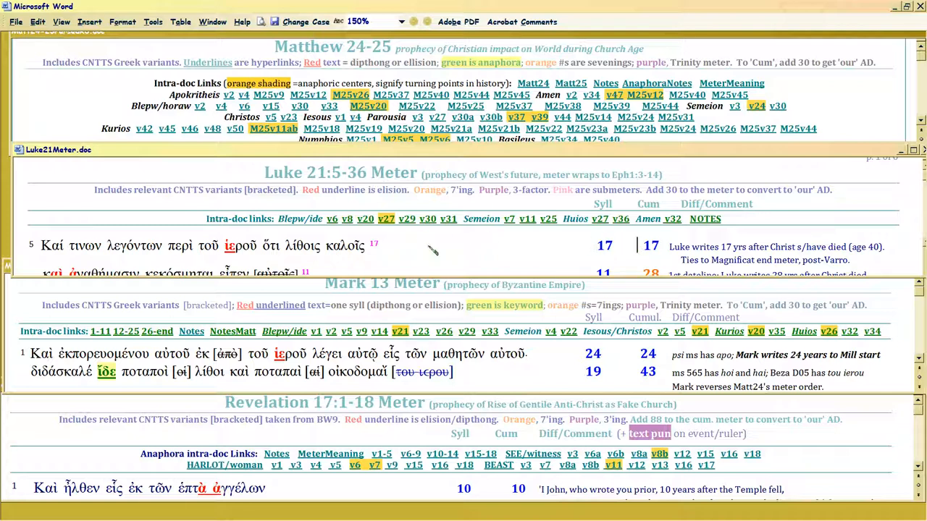
mouse_move(283, 249)
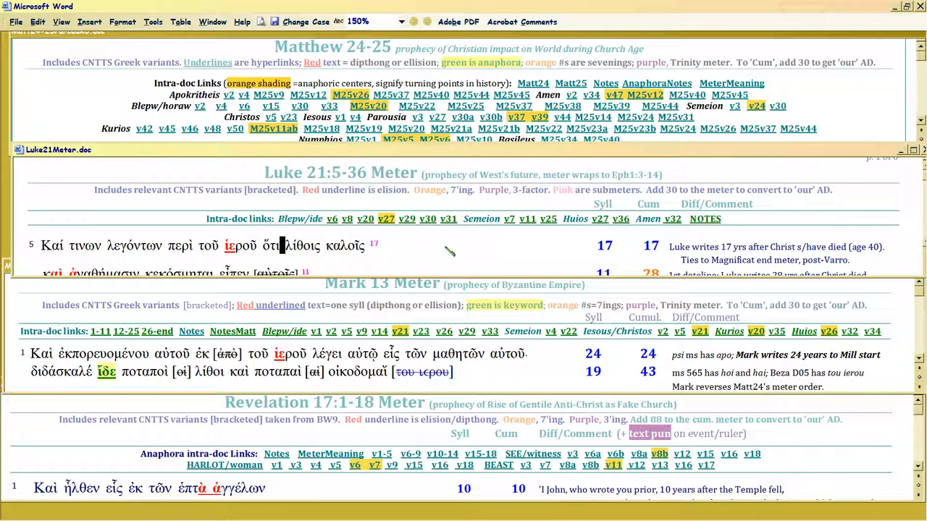
left_click(419, 245)
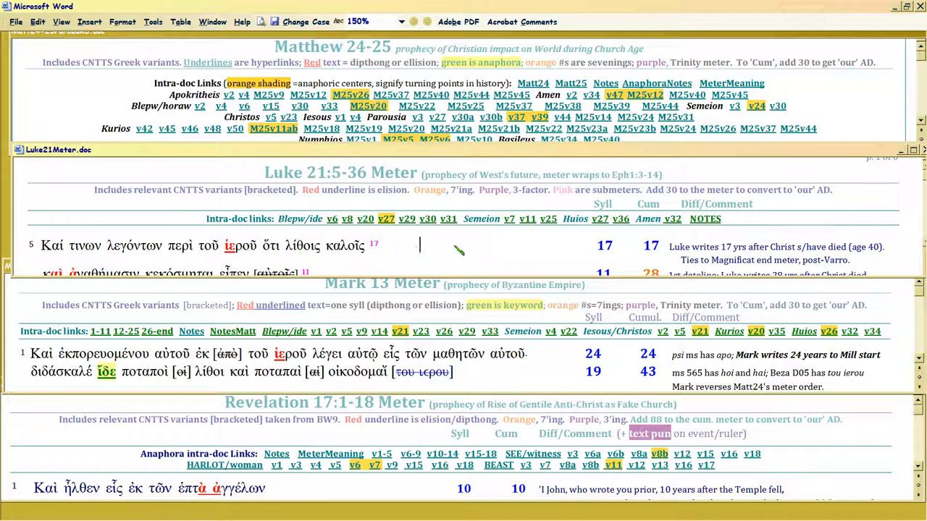
mouse_move(499, 247)
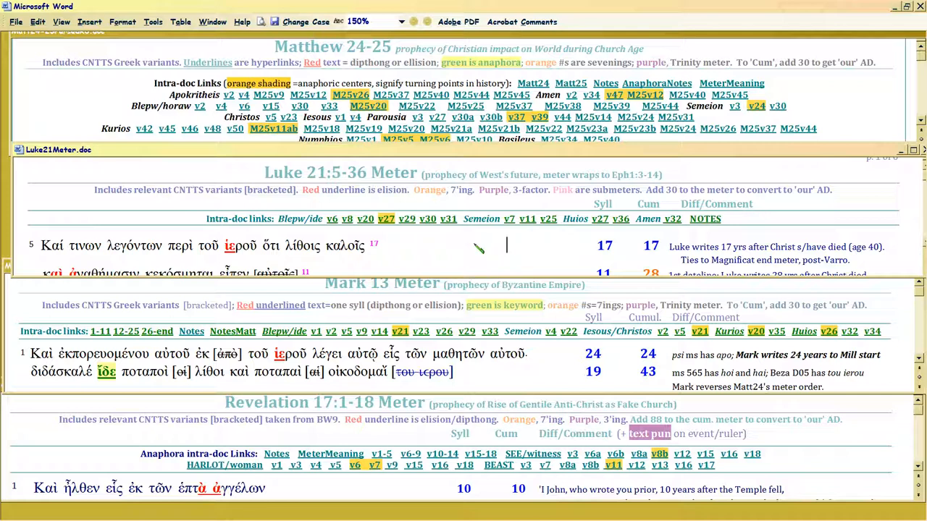
mouse_move(461, 240)
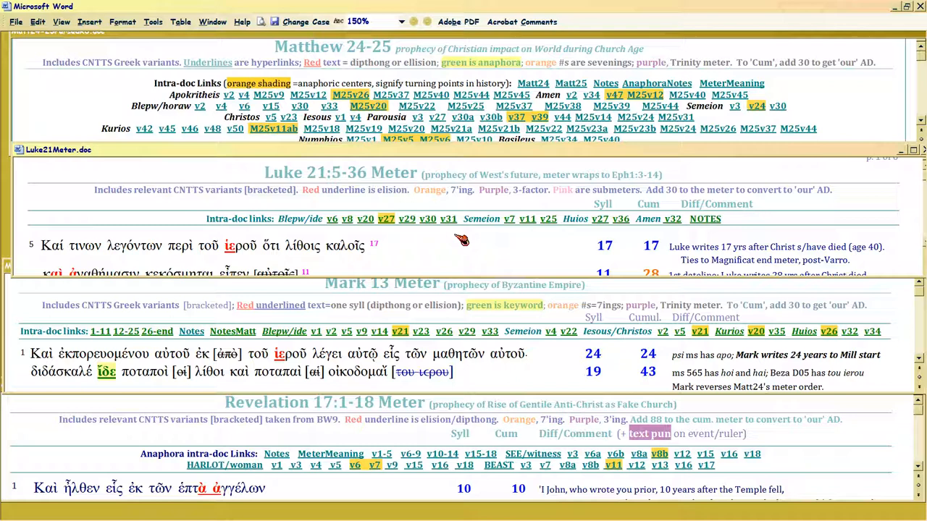
left_click(507, 245)
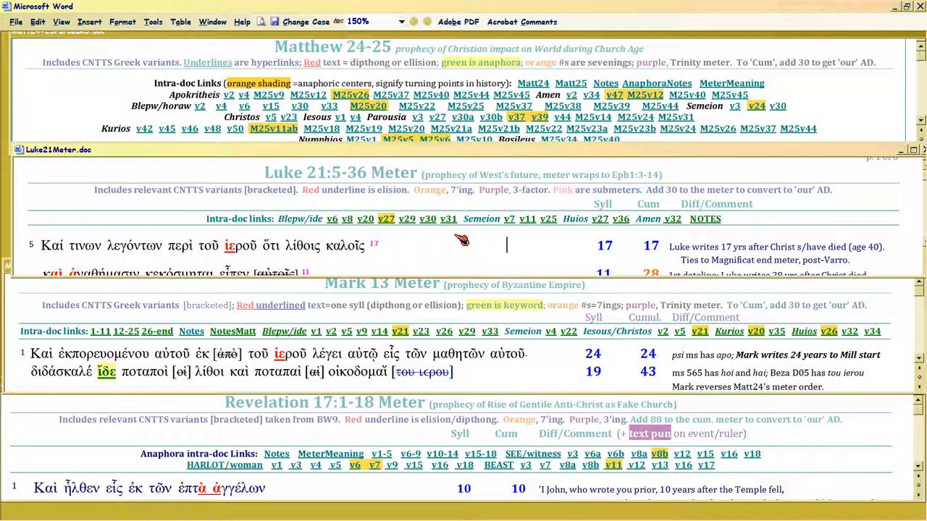
mouse_move(451, 252)
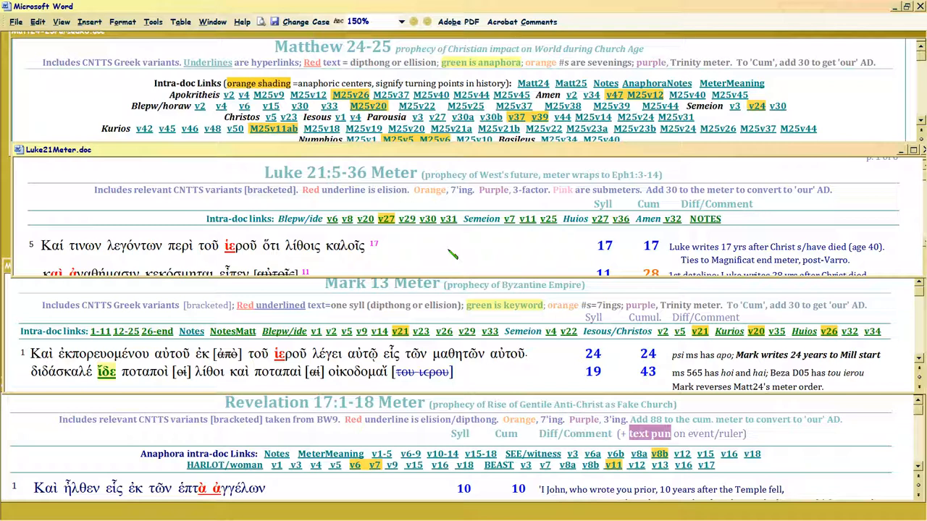
left_click(506, 246)
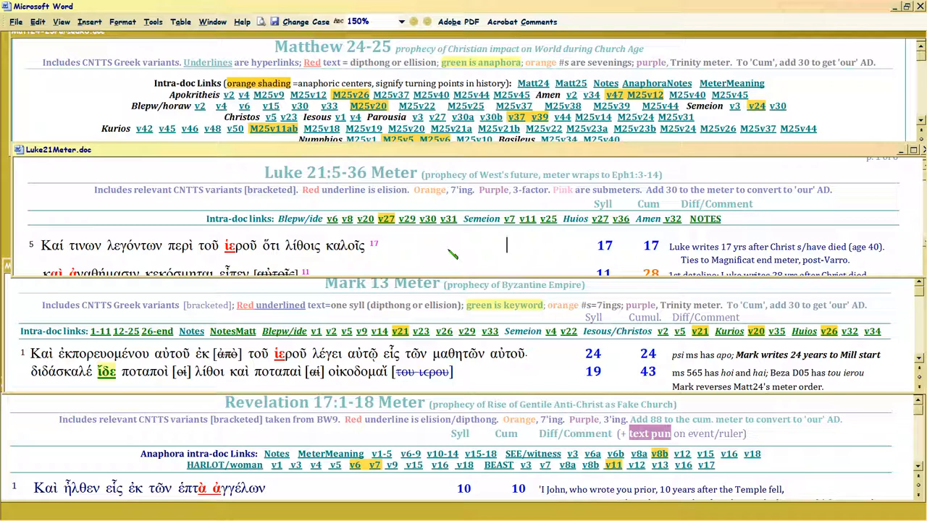
left_click(507, 245)
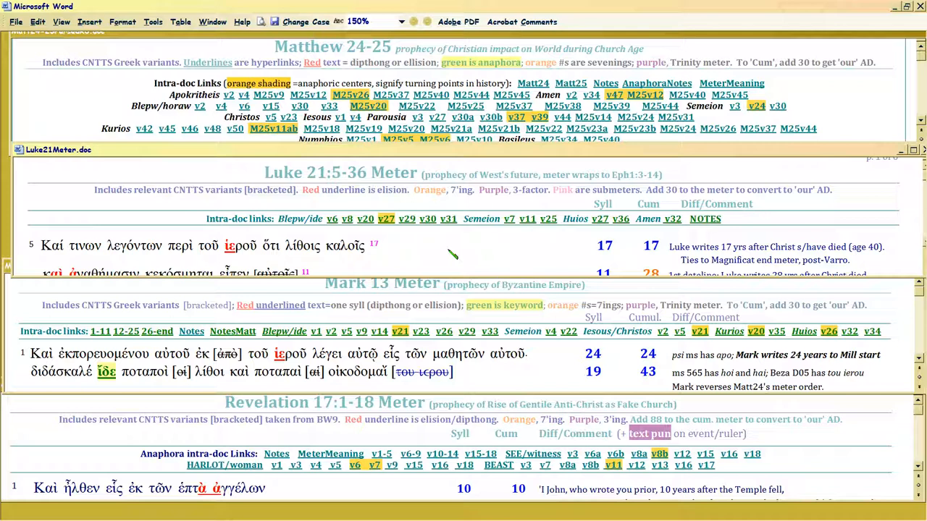
left_click(507, 247)
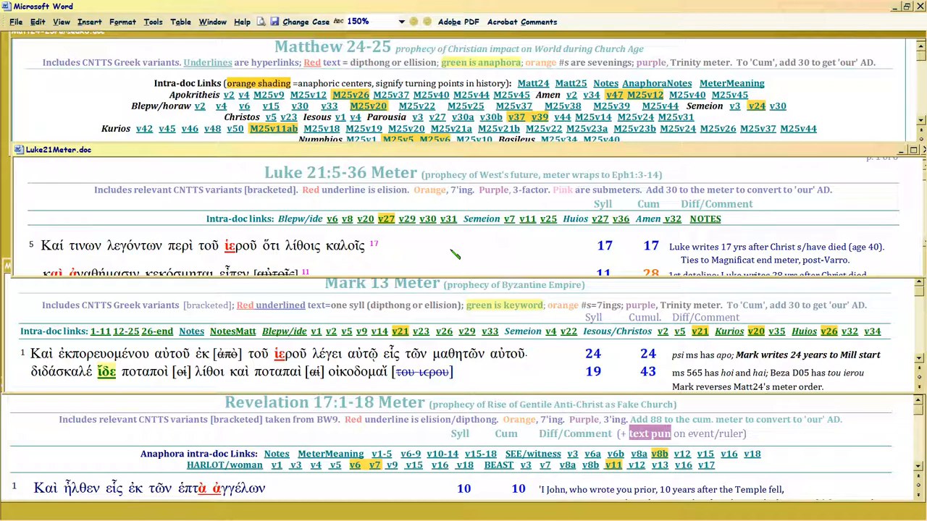
left_click(507, 245)
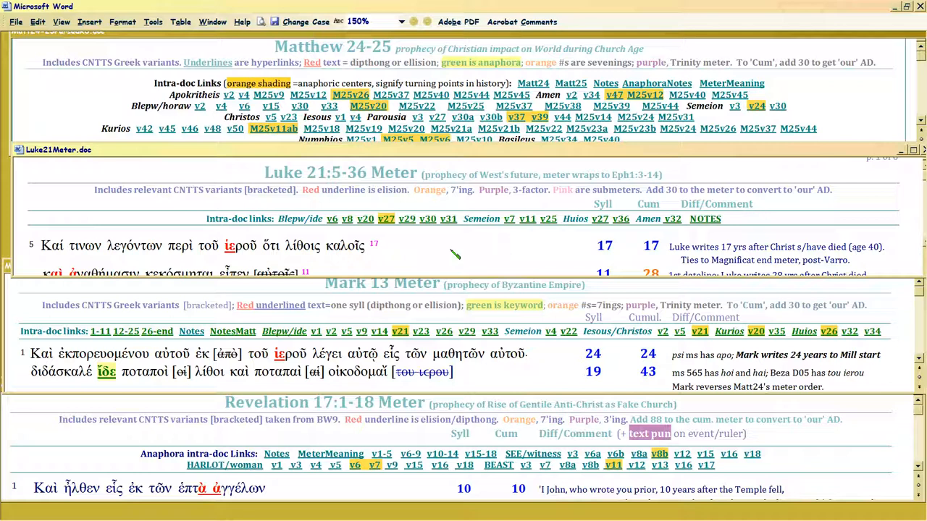
mouse_move(539, 359)
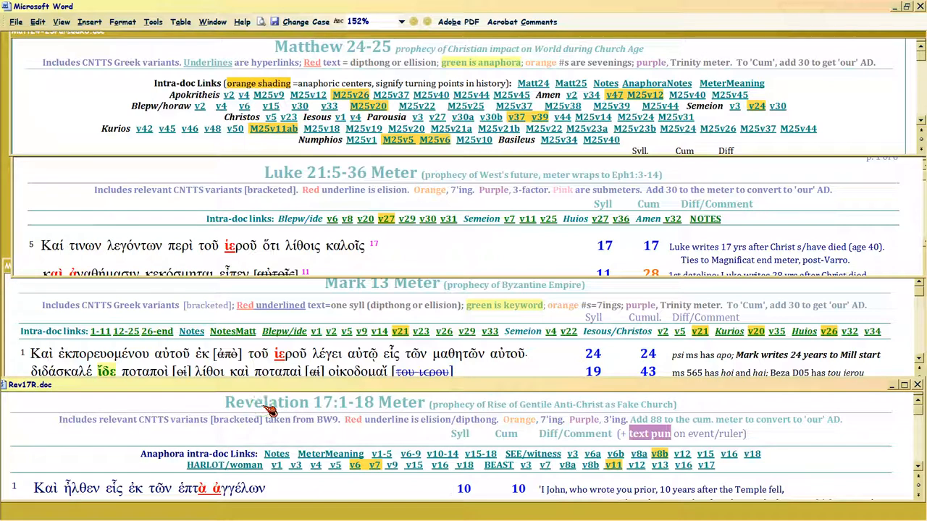
mouse_move(307, 45)
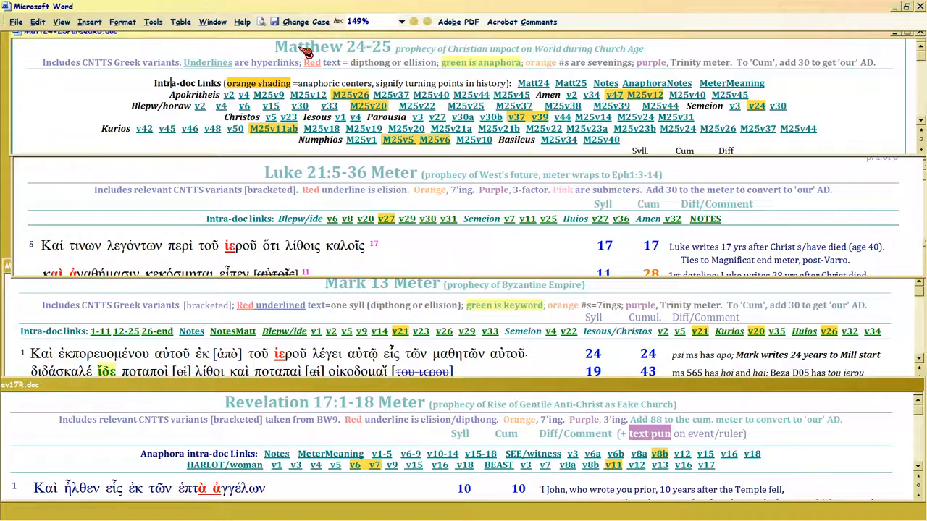
mouse_move(282, 404)
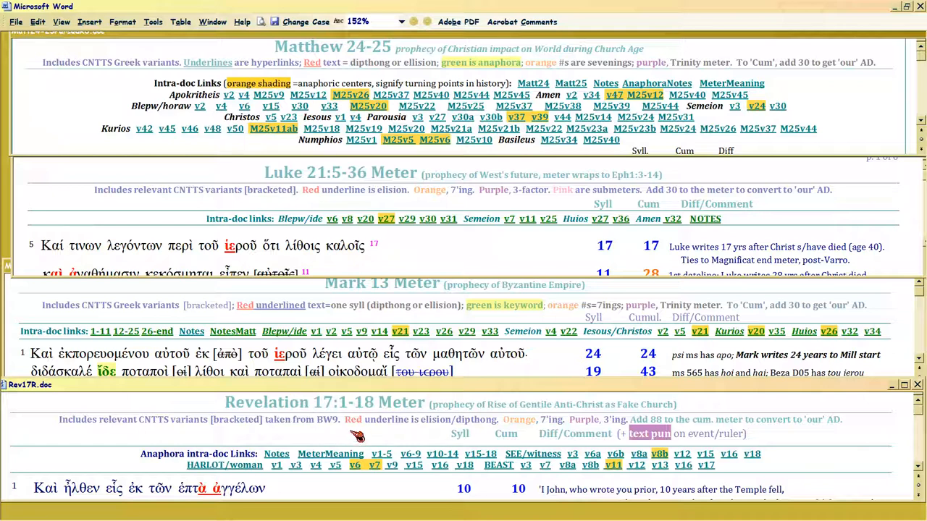
mouse_move(376, 499)
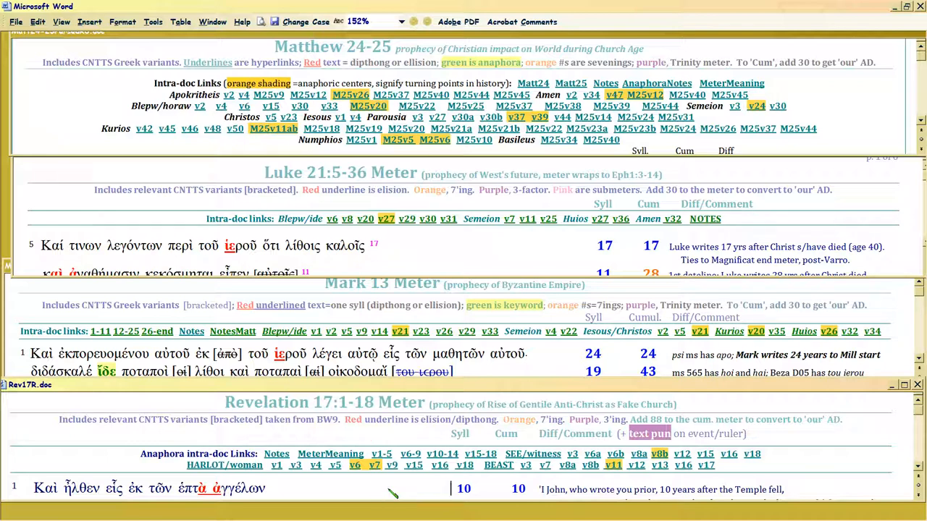
mouse_move(409, 491)
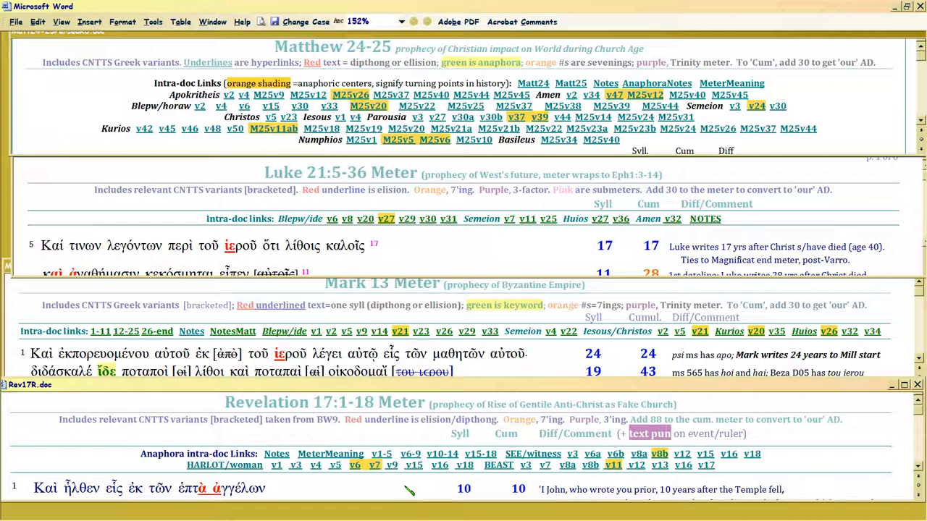
left_click(451, 489)
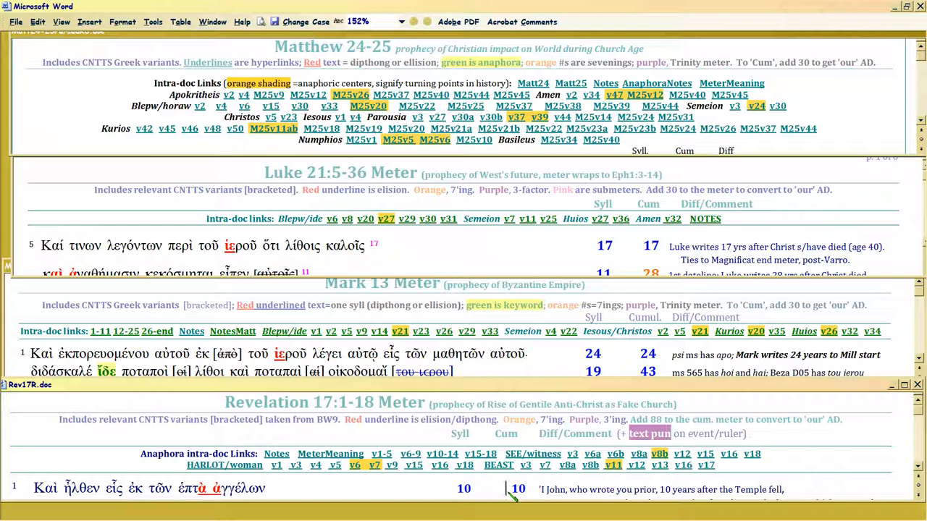
mouse_move(529, 492)
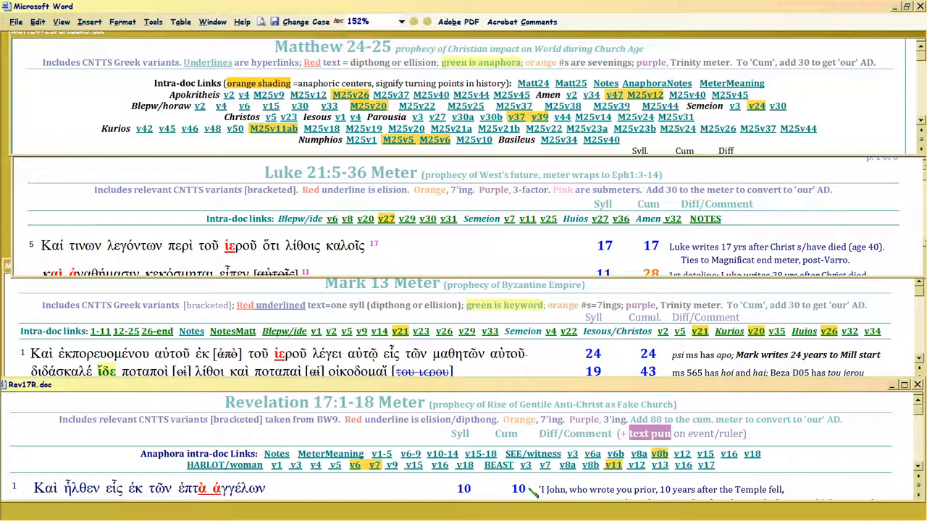
mouse_move(514, 489)
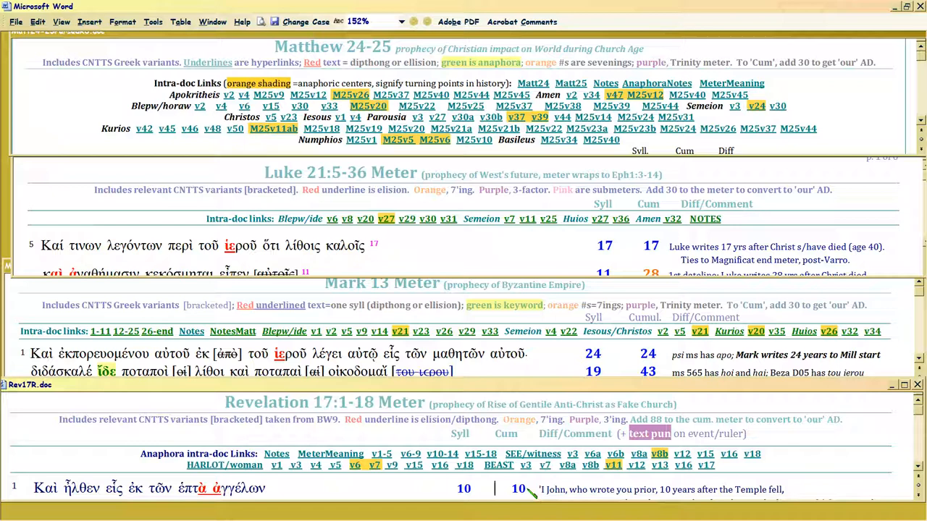
mouse_move(510, 489)
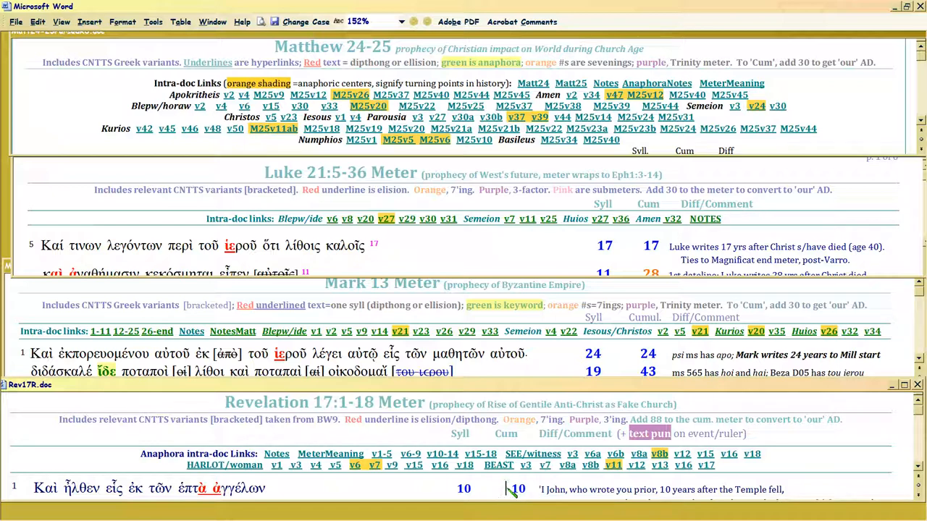
mouse_move(533, 489)
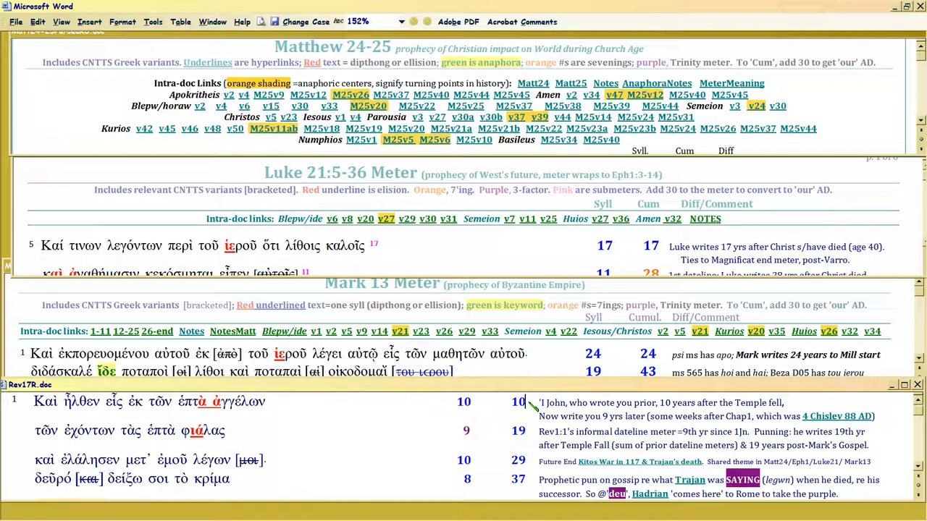
mouse_move(276, 411)
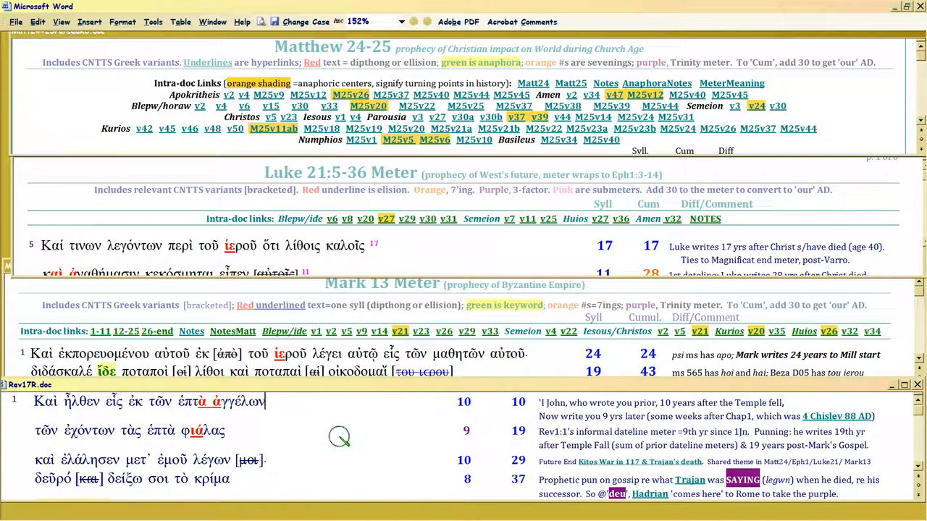
mouse_move(351, 443)
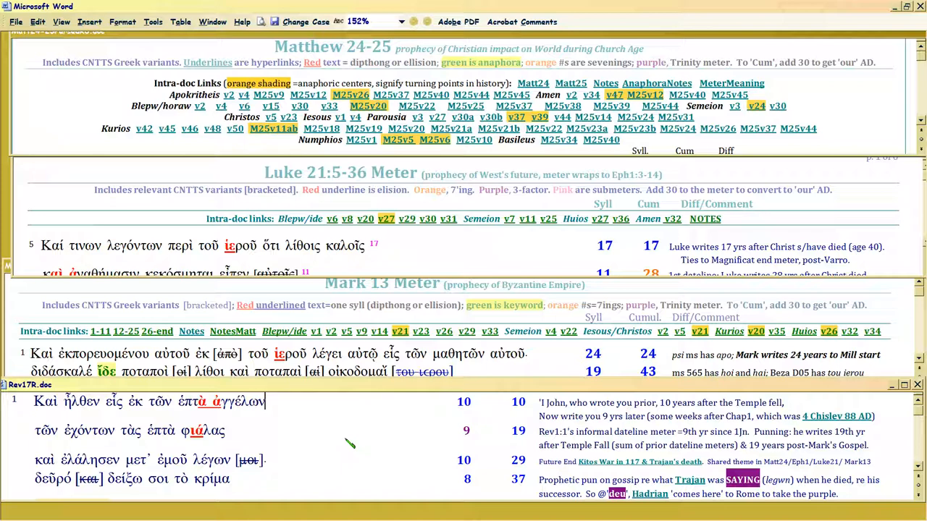
left_click(267, 403)
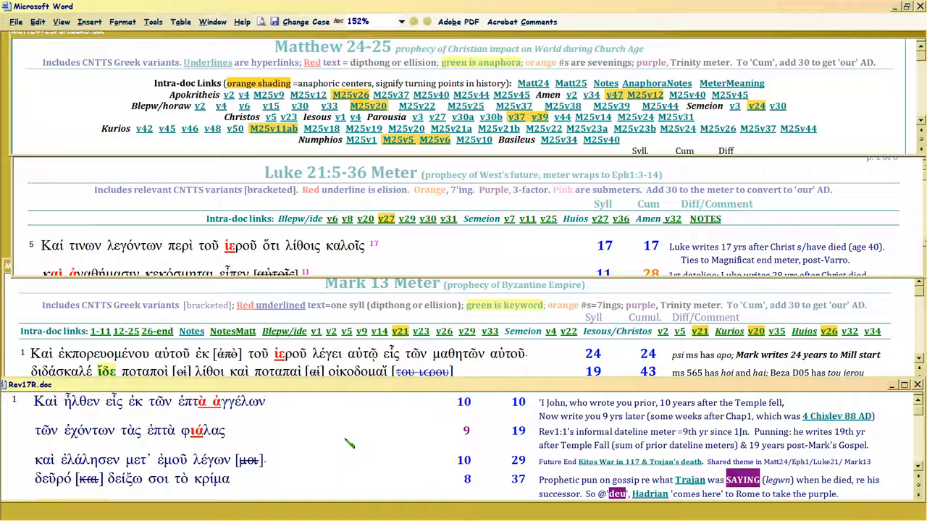
left_click(265, 402)
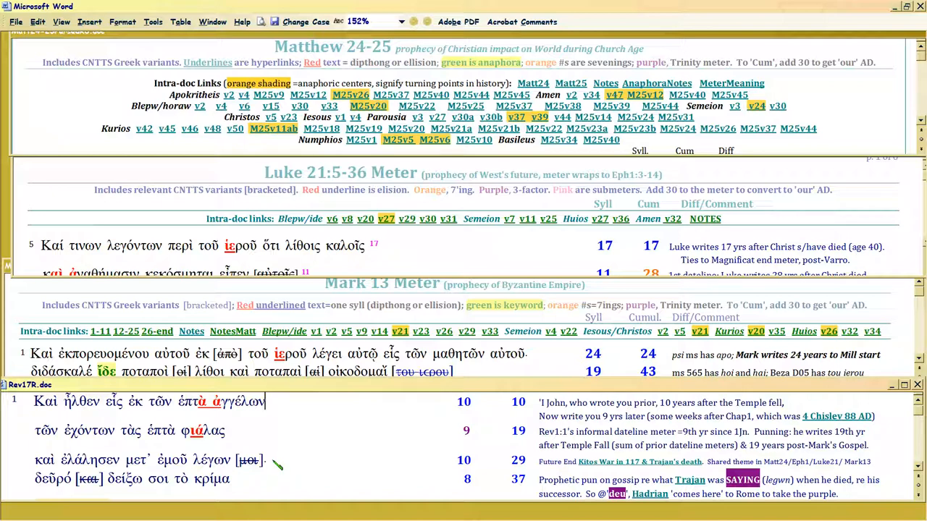
mouse_move(278, 408)
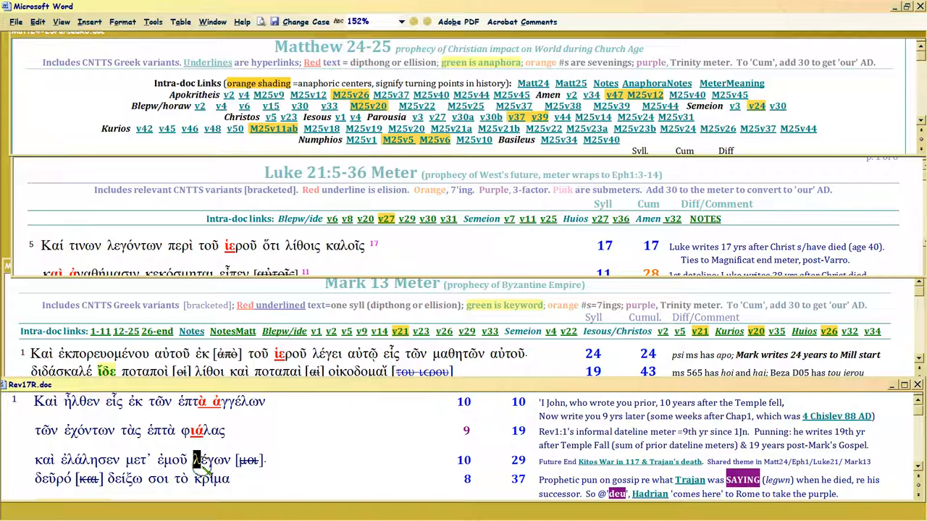
Step: Select Greek words in Rev17R.doc and return the window to its Revelation 17:1-18 Meter heading
double_click(212, 460)
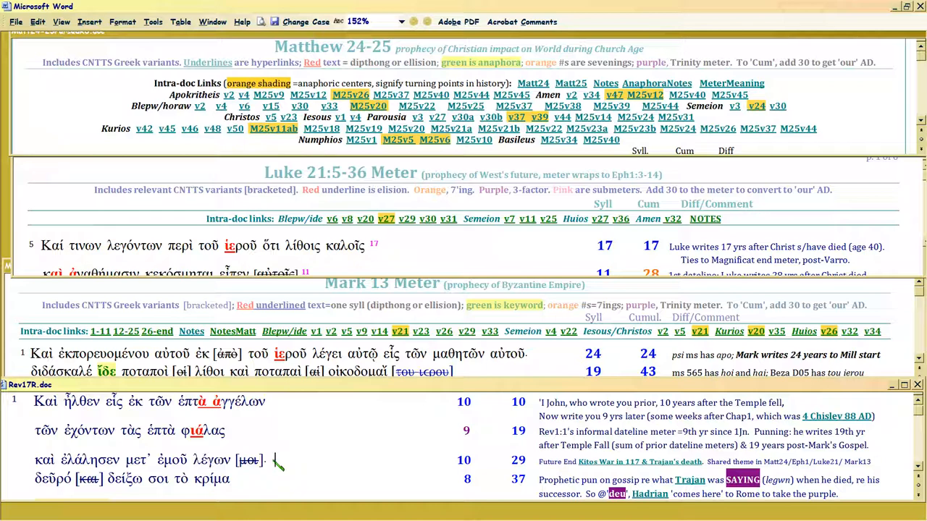
double_click(212, 460)
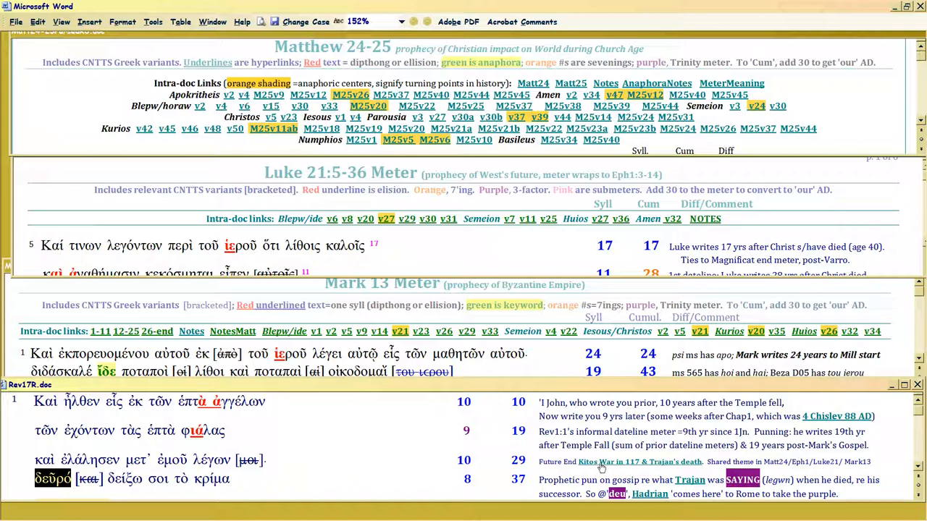
left_click(275, 461)
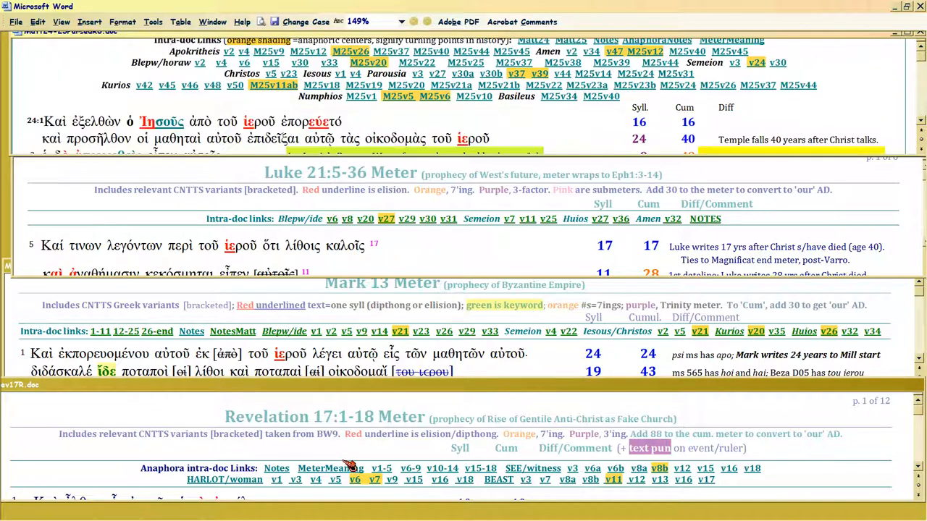
Step: Scroll the Revelation 17 table down to verse 18's rows with the end=956 dating note
scroll("up", 3)
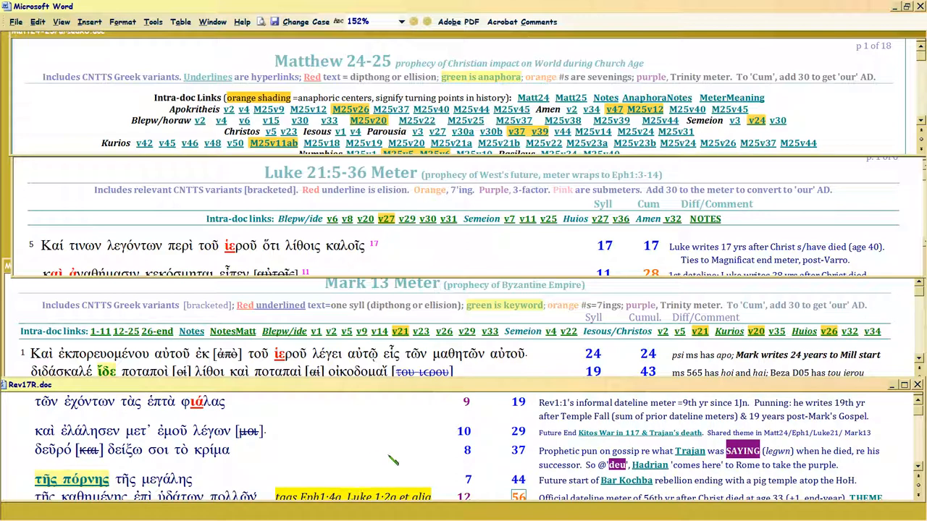
scroll("down", 3)
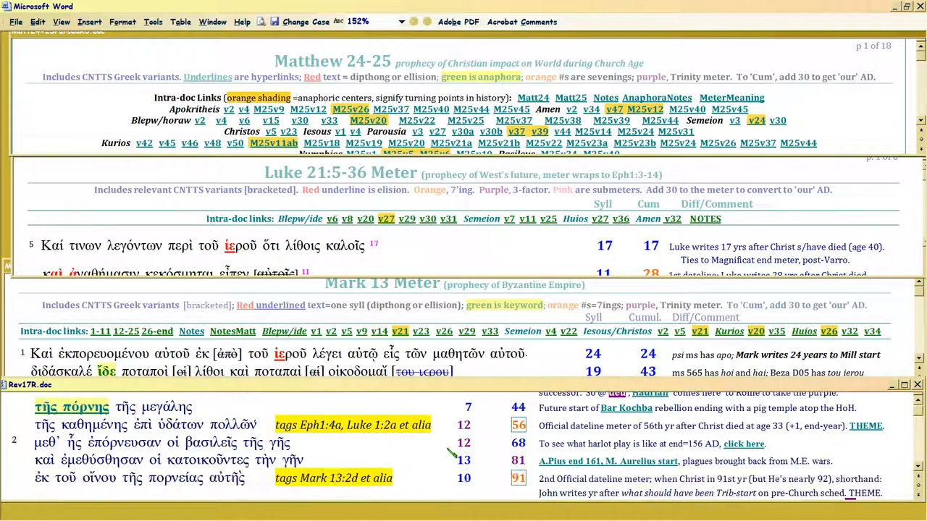
scroll("up", 3)
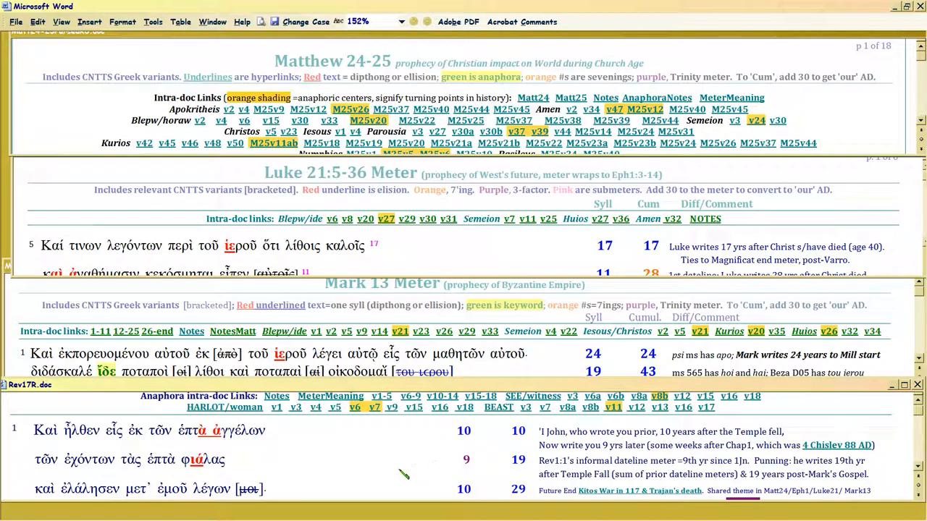
scroll("down", 3)
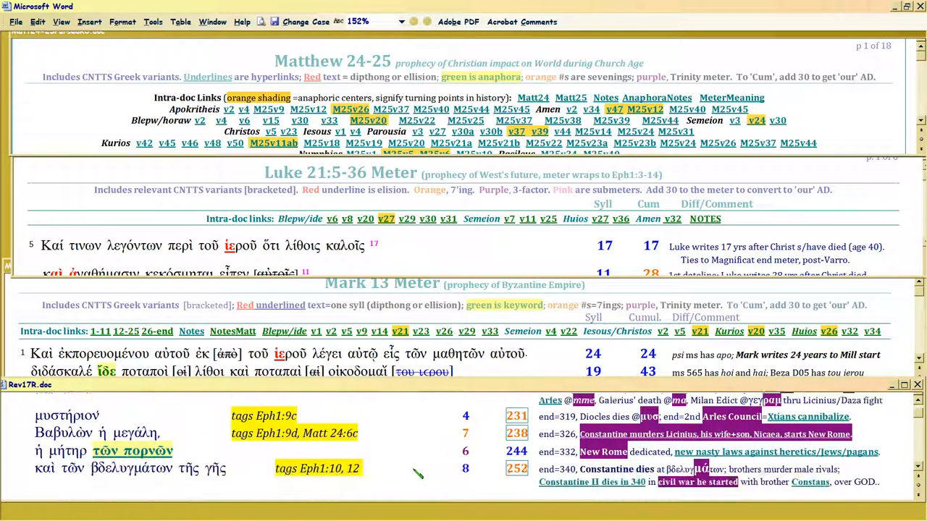
scroll("down", 3)
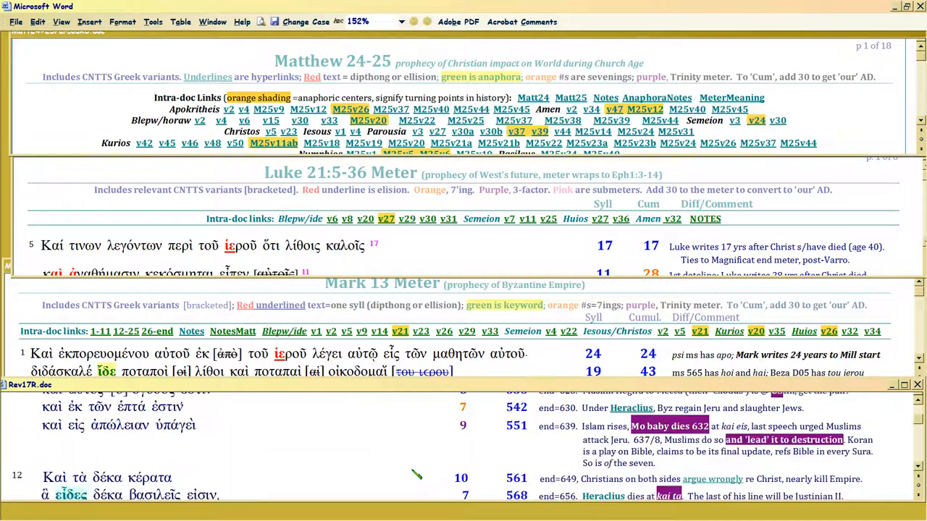
scroll("down", 3)
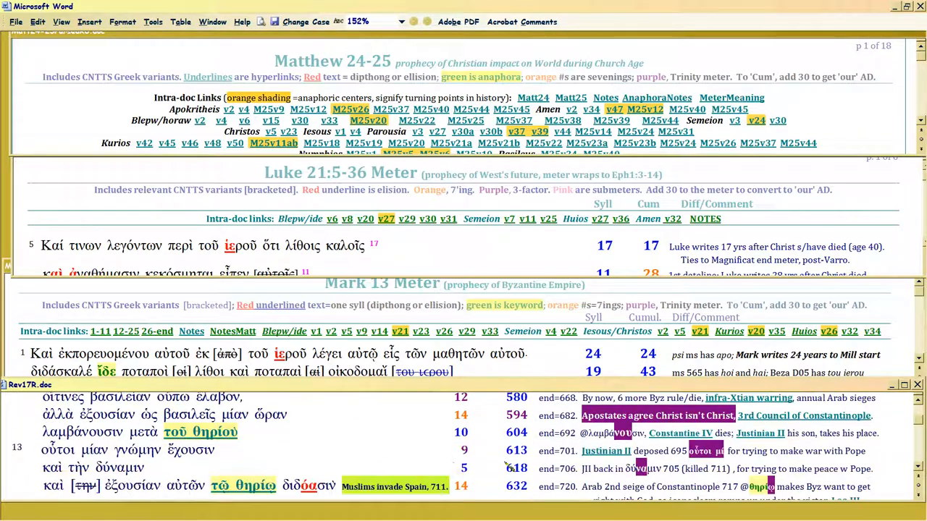
scroll("down", 3)
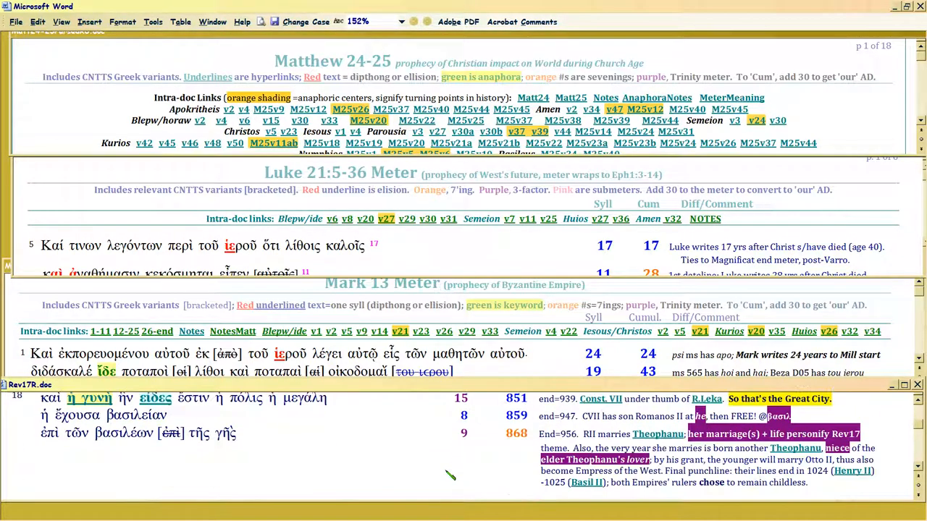
scroll("up", 3)
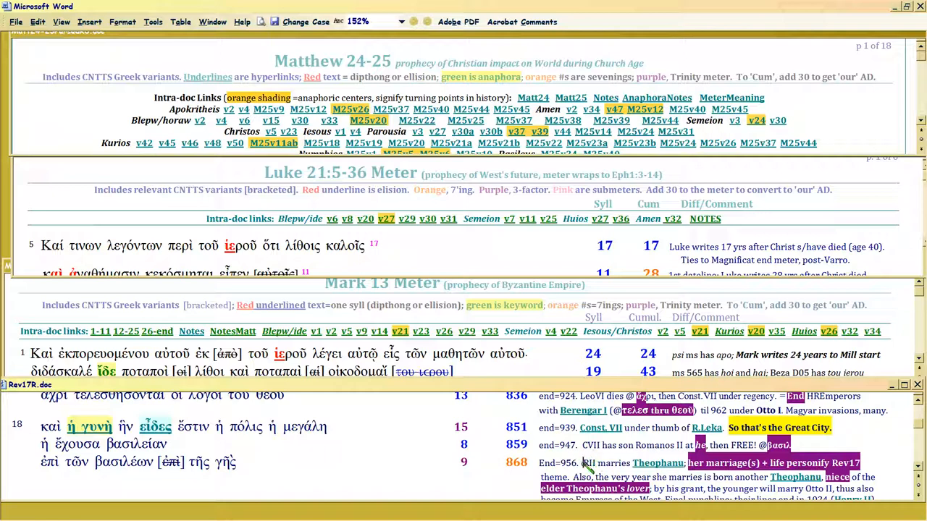
mouse_move(268, 465)
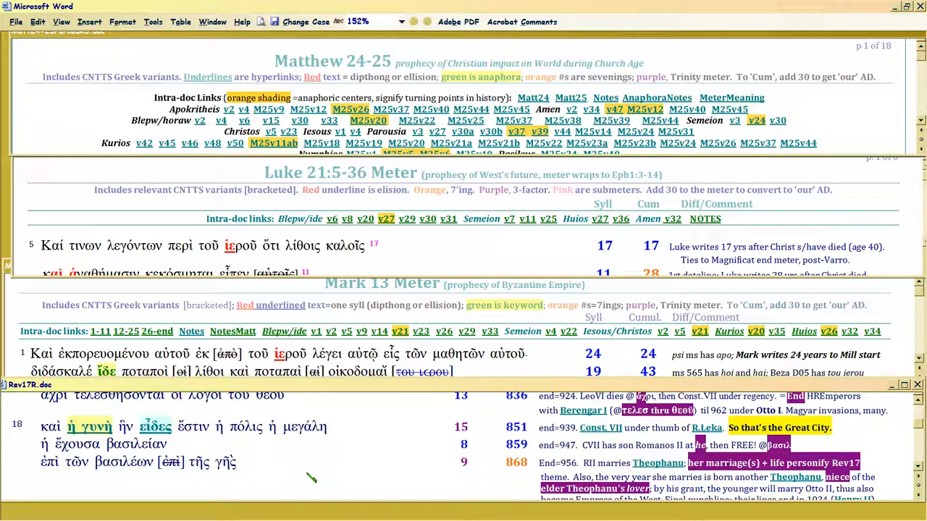
mouse_move(355, 489)
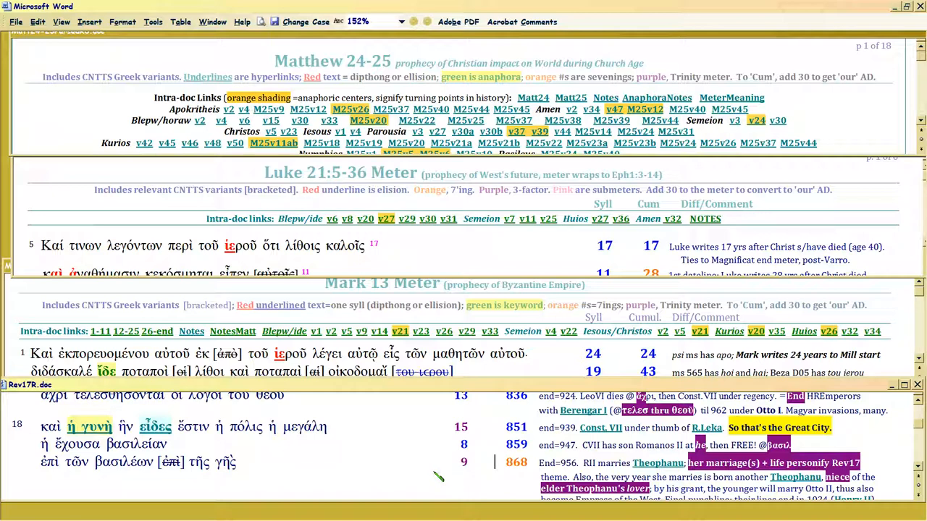
Step: Scroll Rev17R.doc back to its Meter heading, links and verse 1 row
scroll("down", 3)
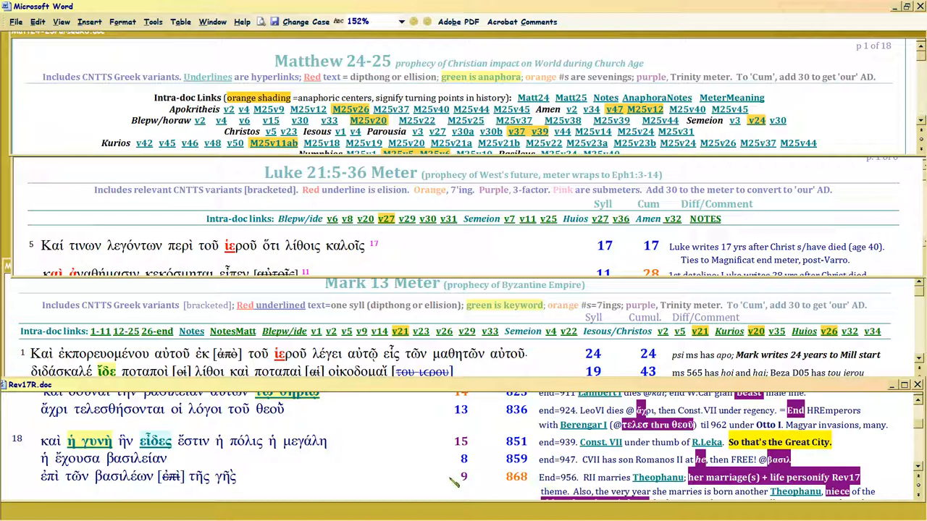
scroll("up", 3)
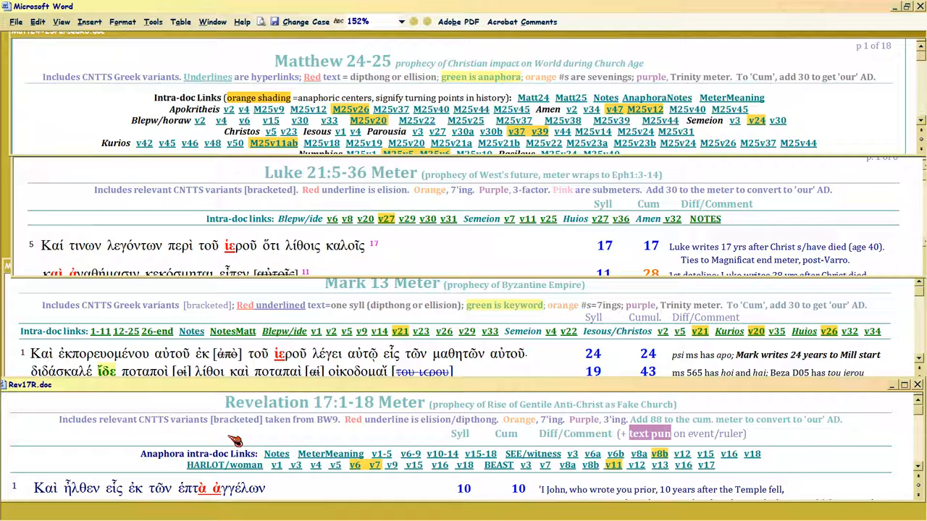
mouse_move(225, 434)
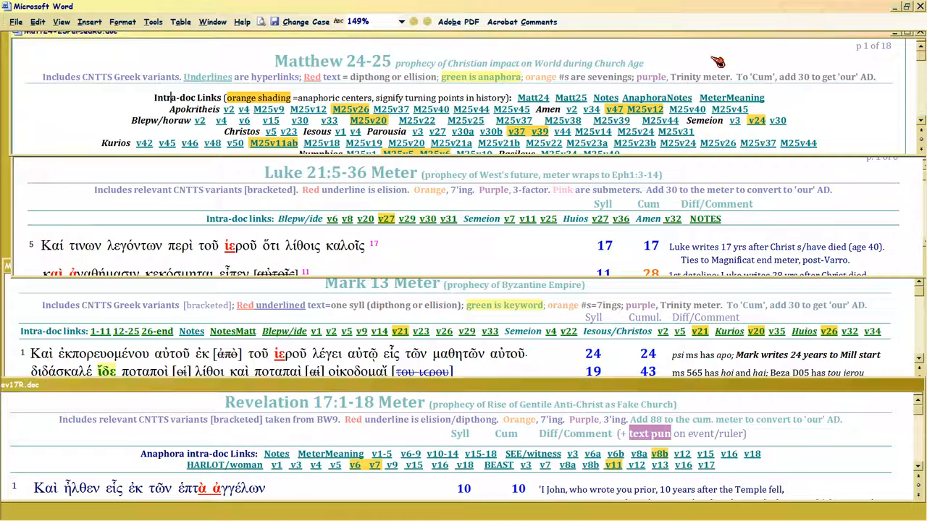
mouse_move(709, 63)
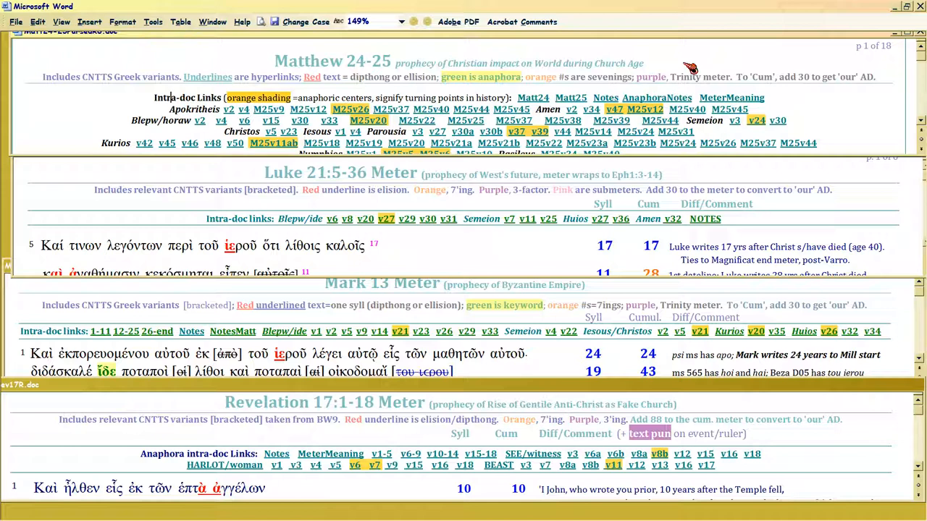
mouse_move(530, 128)
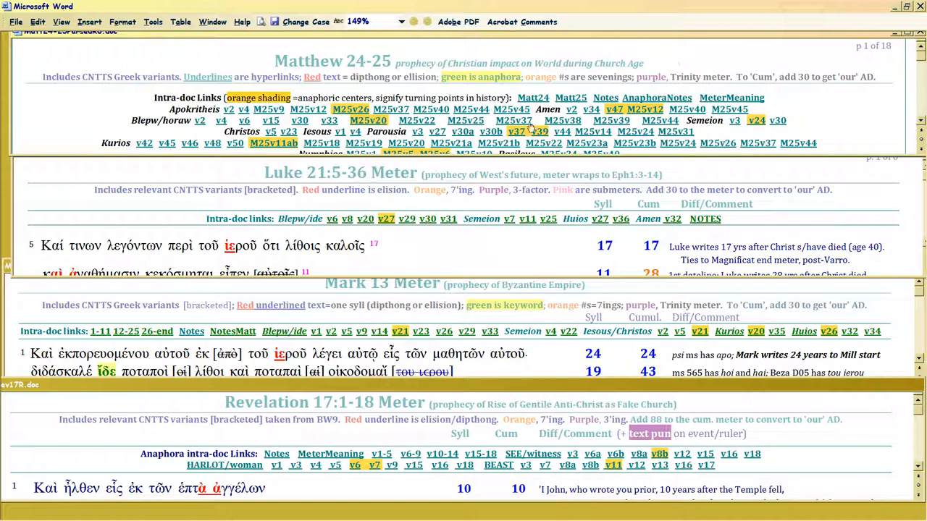
mouse_move(403, 501)
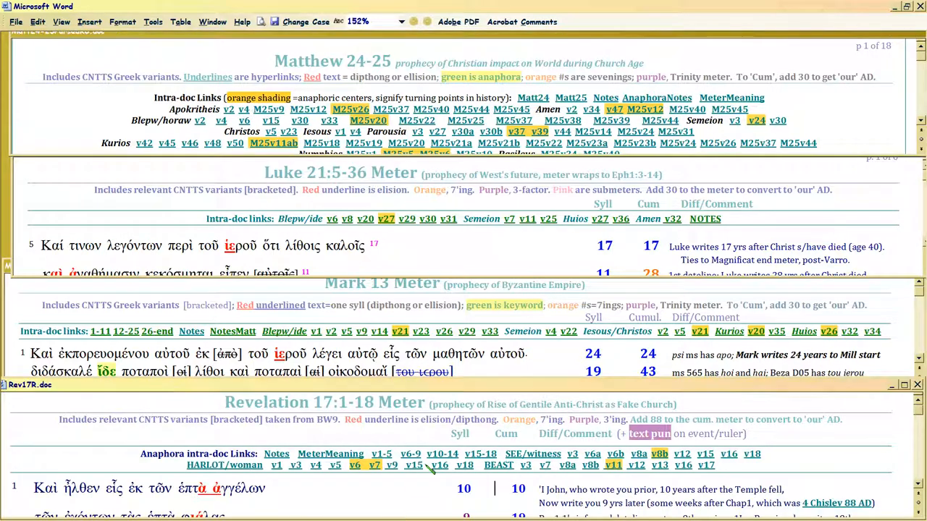
mouse_move(470, 258)
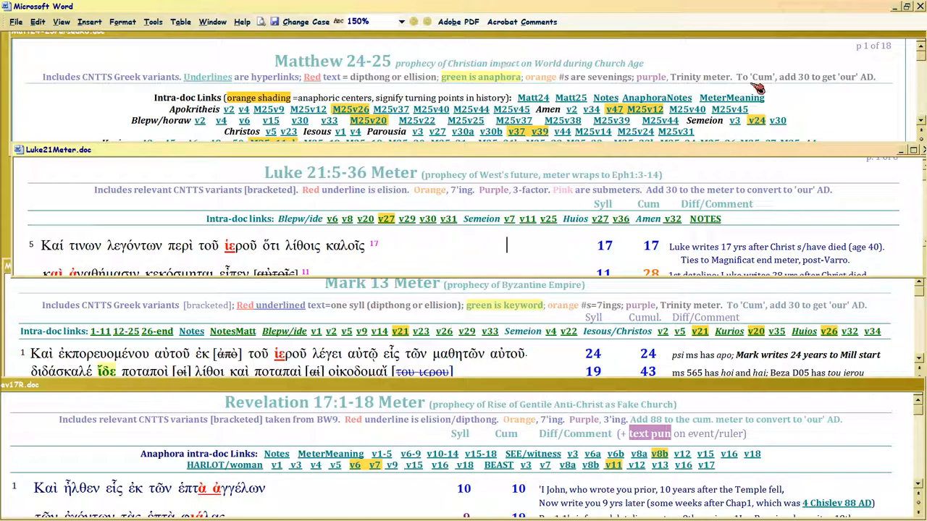
mouse_move(837, 121)
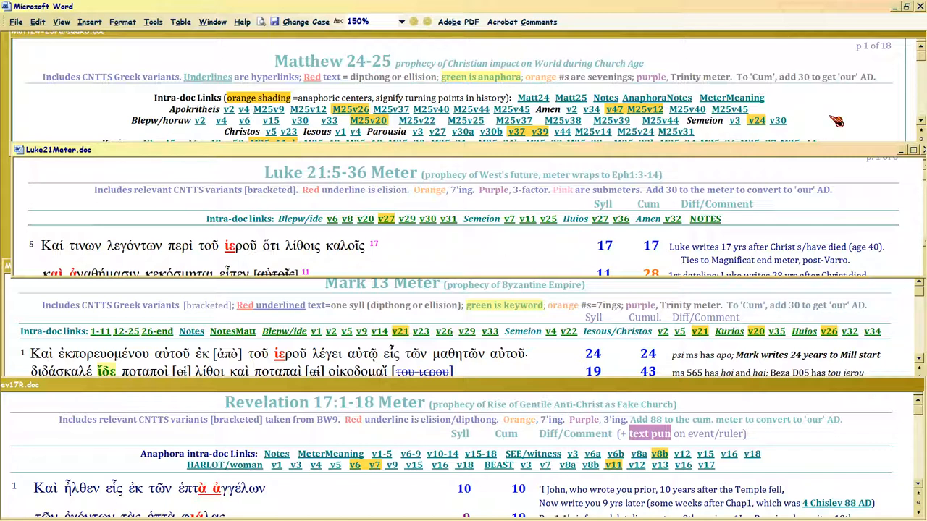